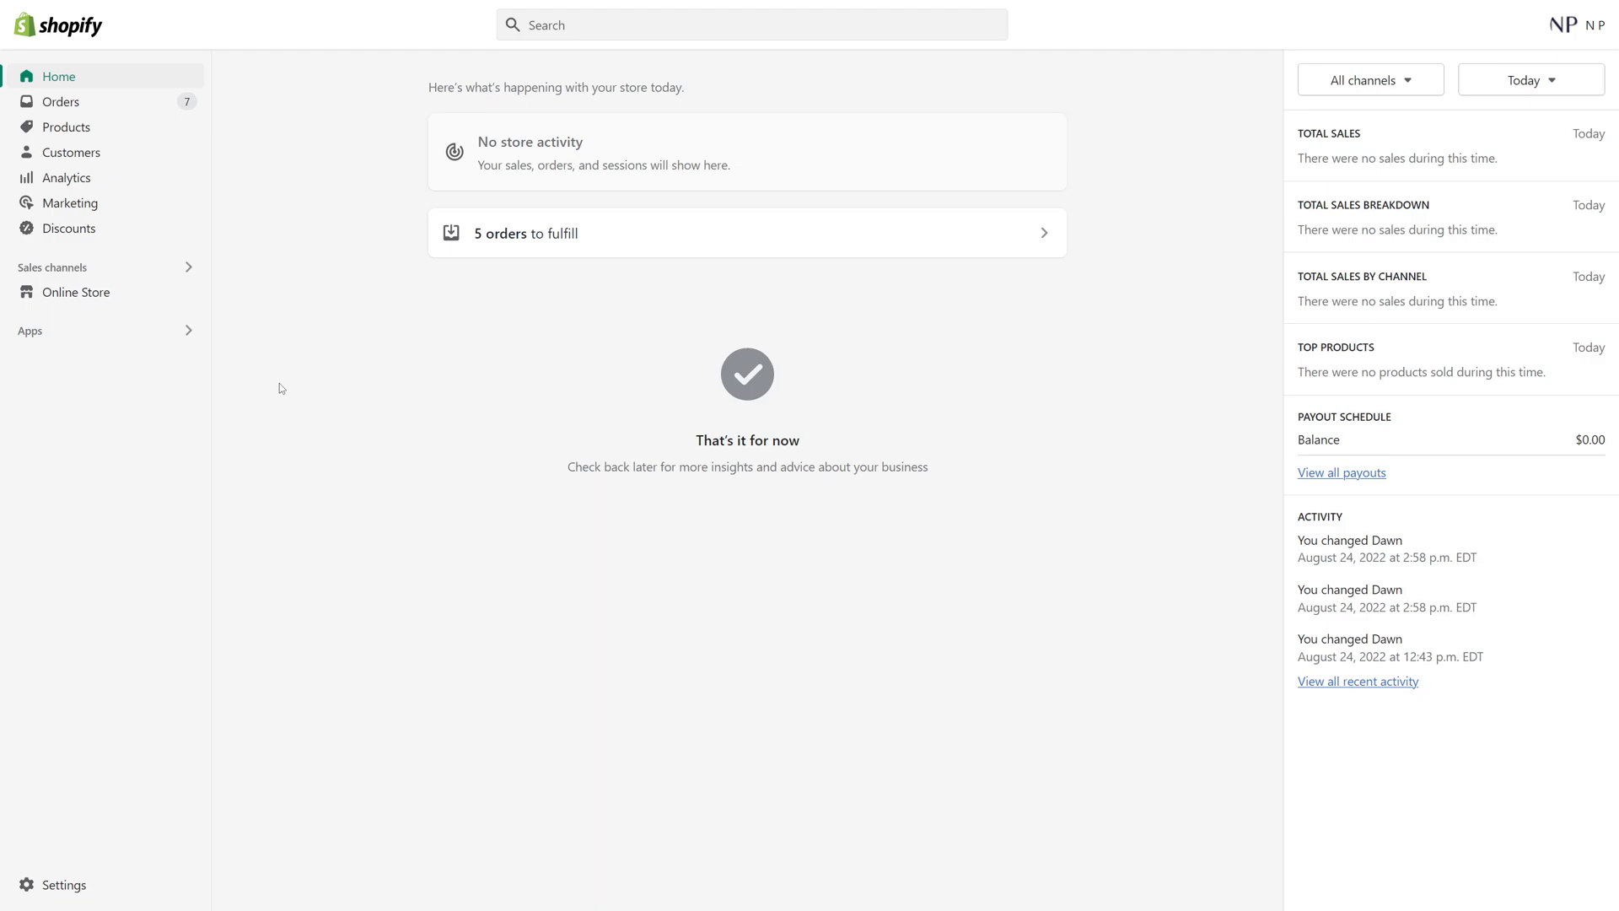
mouse_move(150, 169)
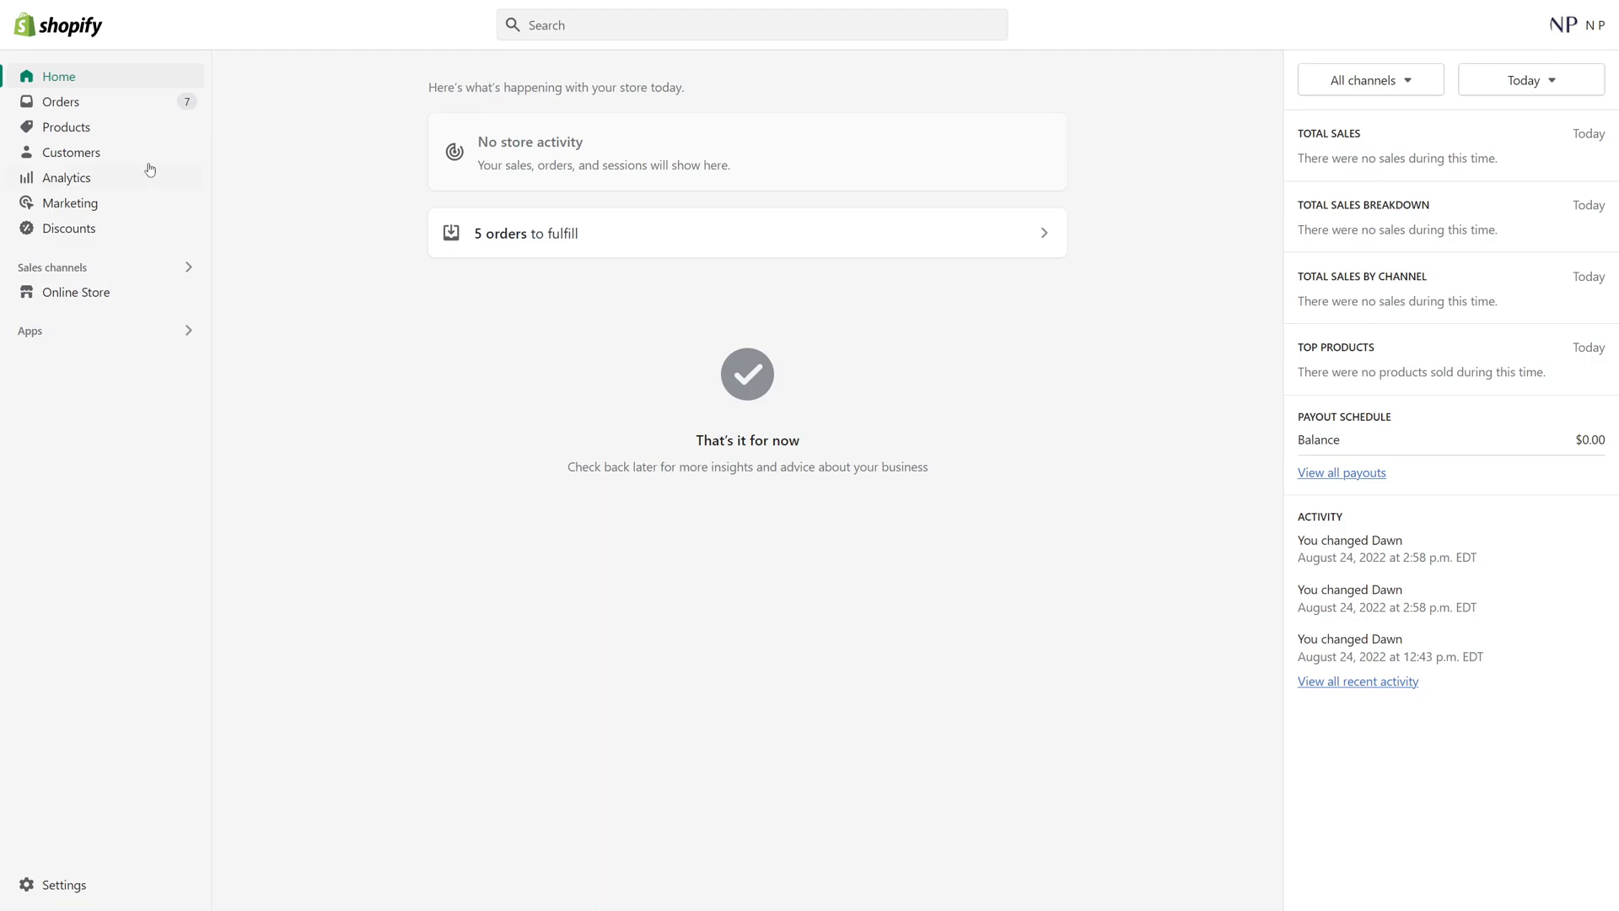
mouse_move(218, 332)
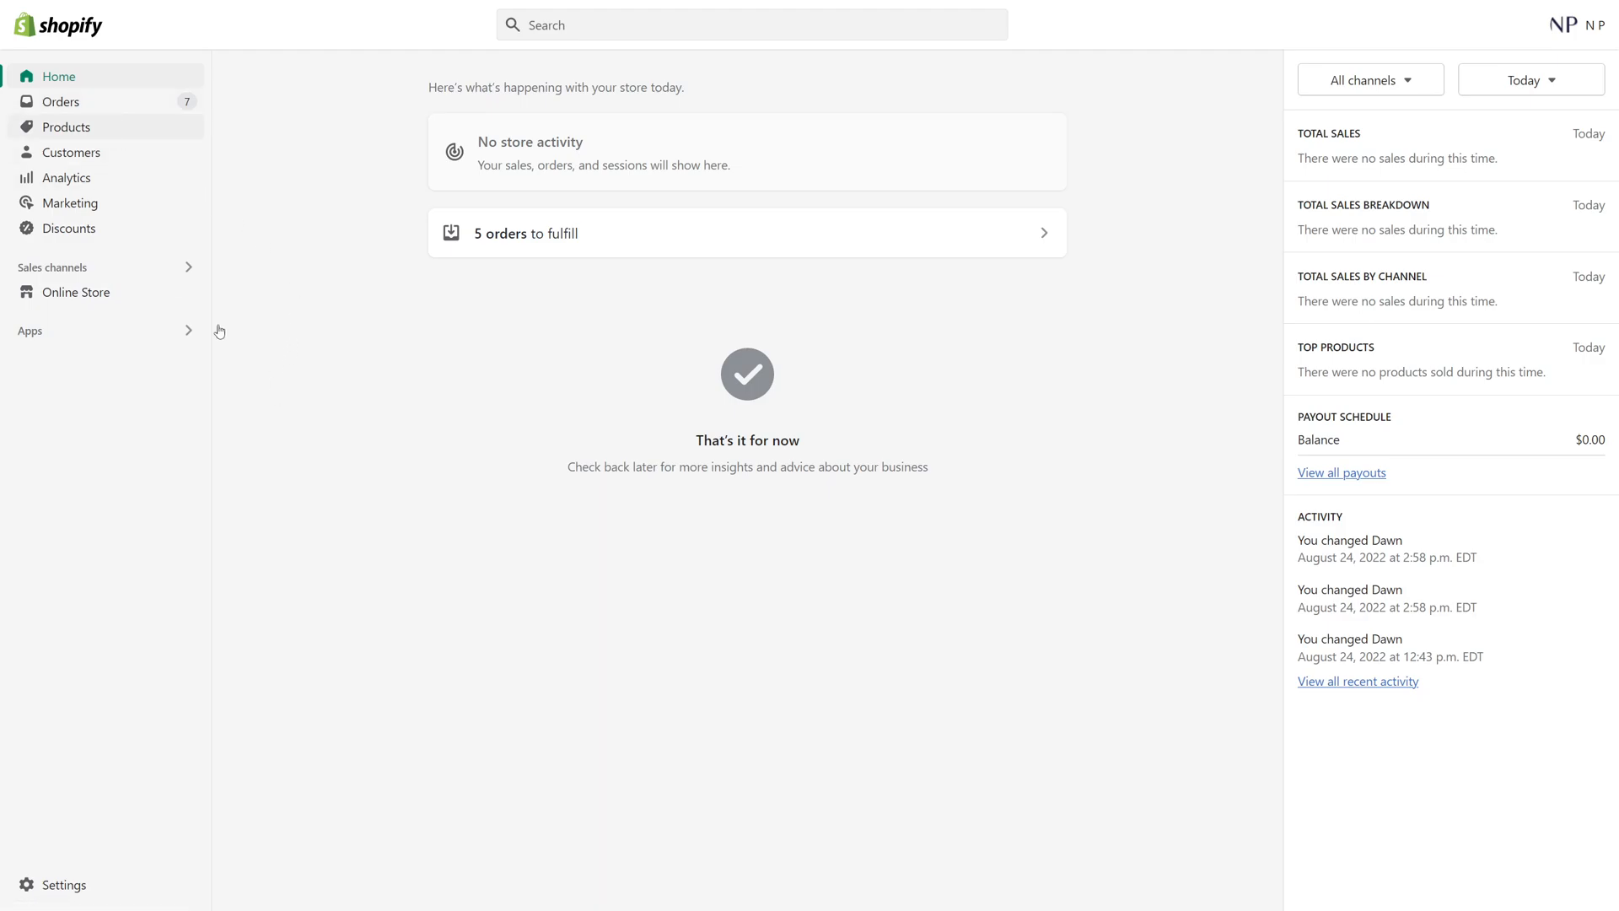
Open the Products list from the left sidebar
click(66, 128)
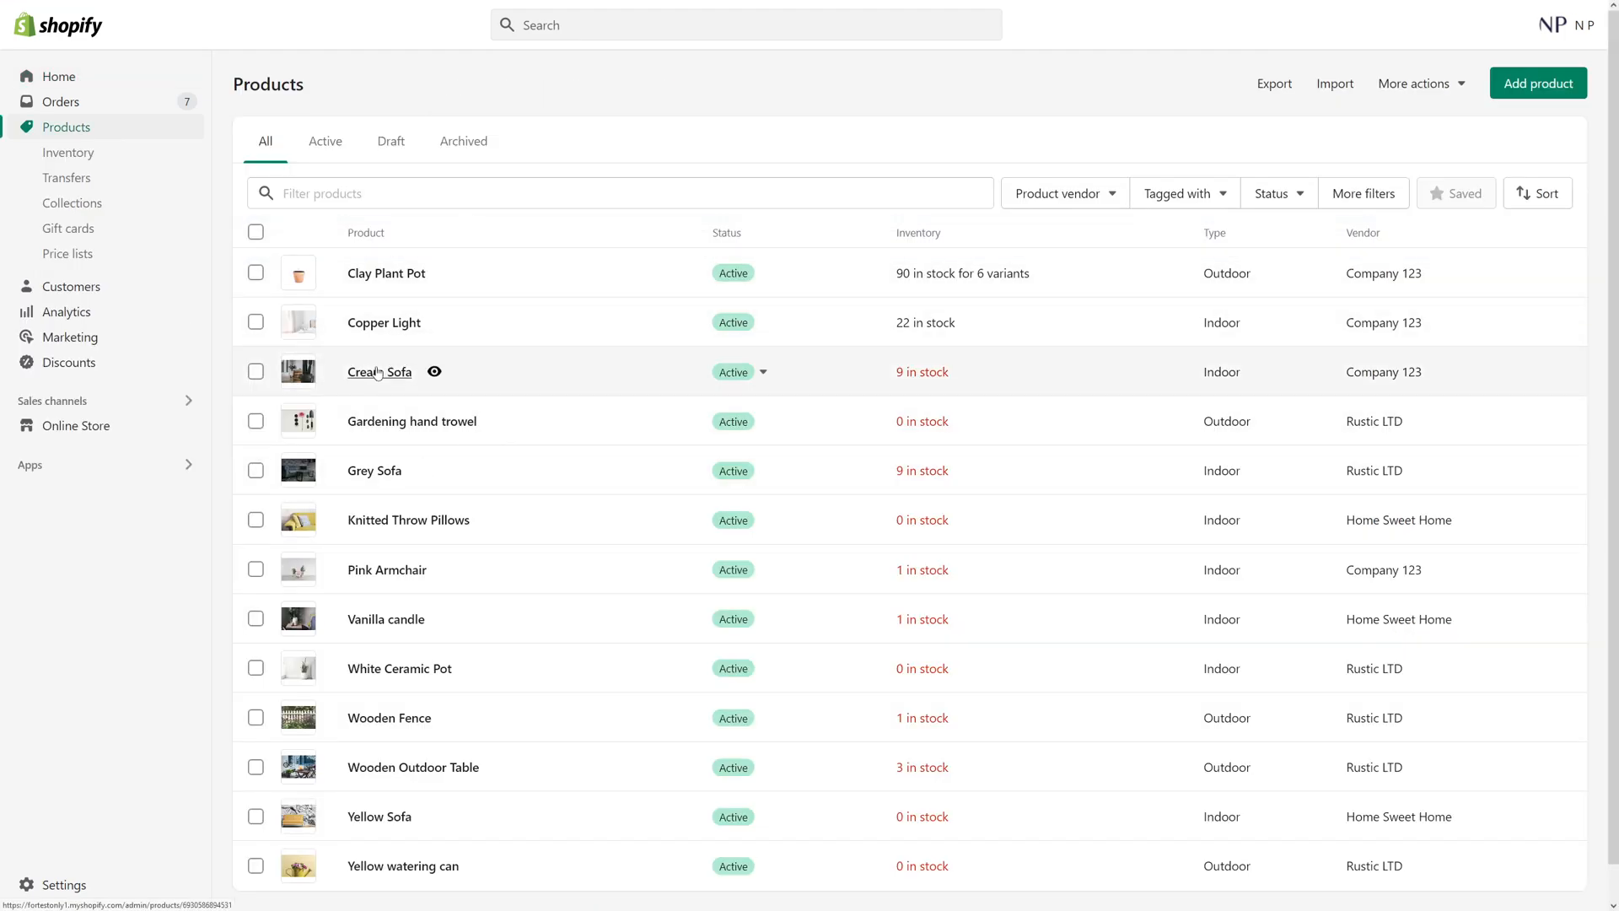
Open the Cream Sofa product and view its image in the media preview
click(379, 372)
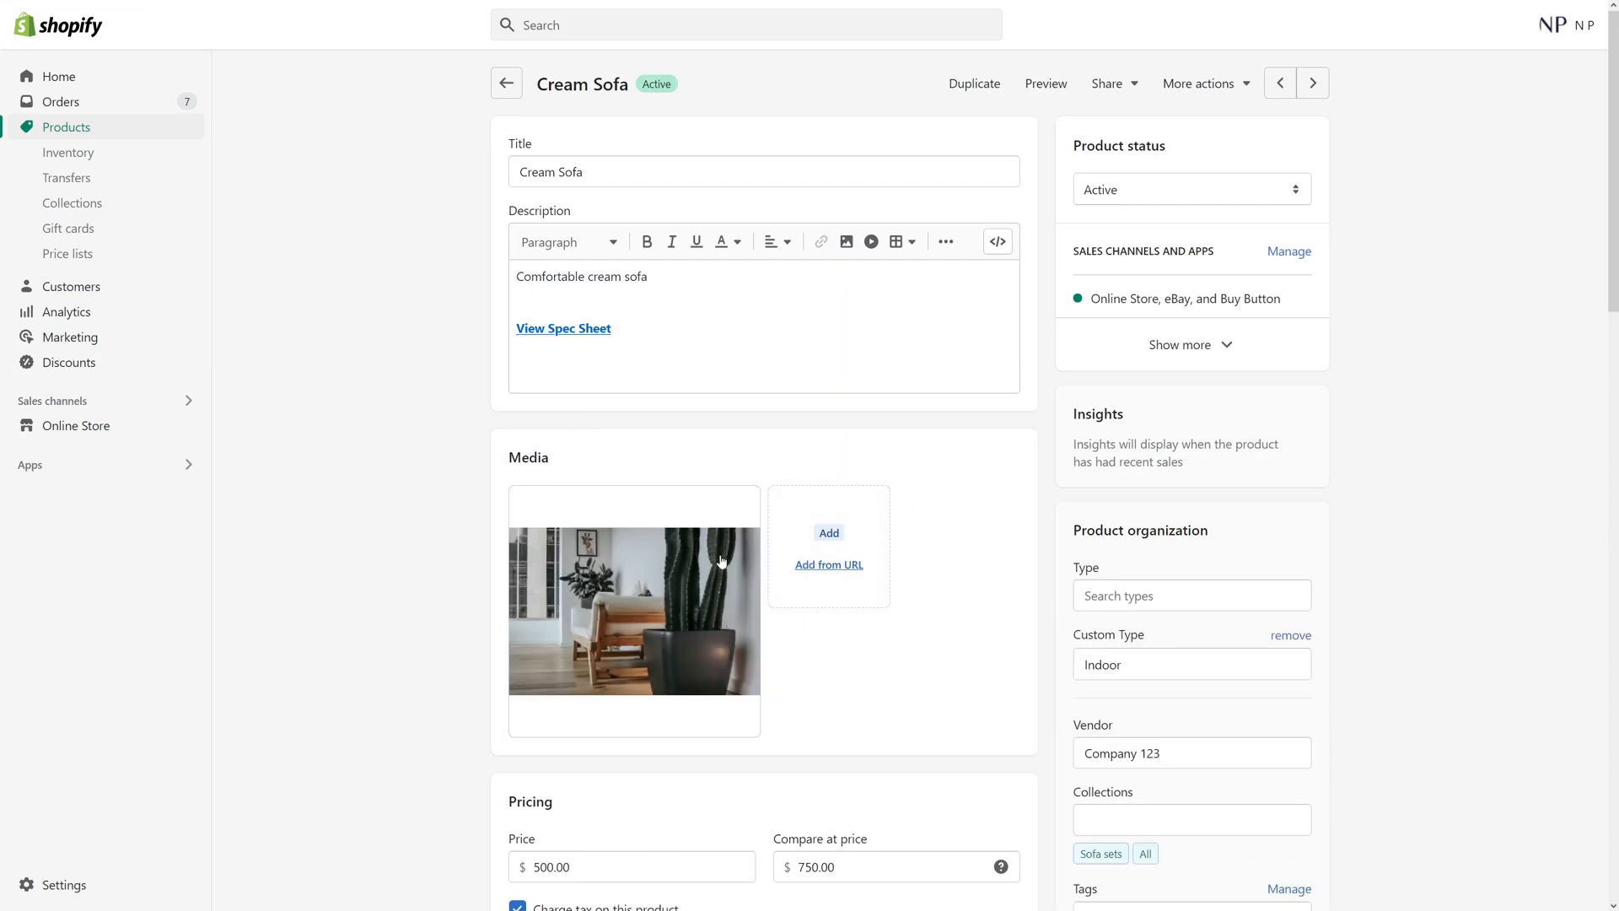
click(633, 611)
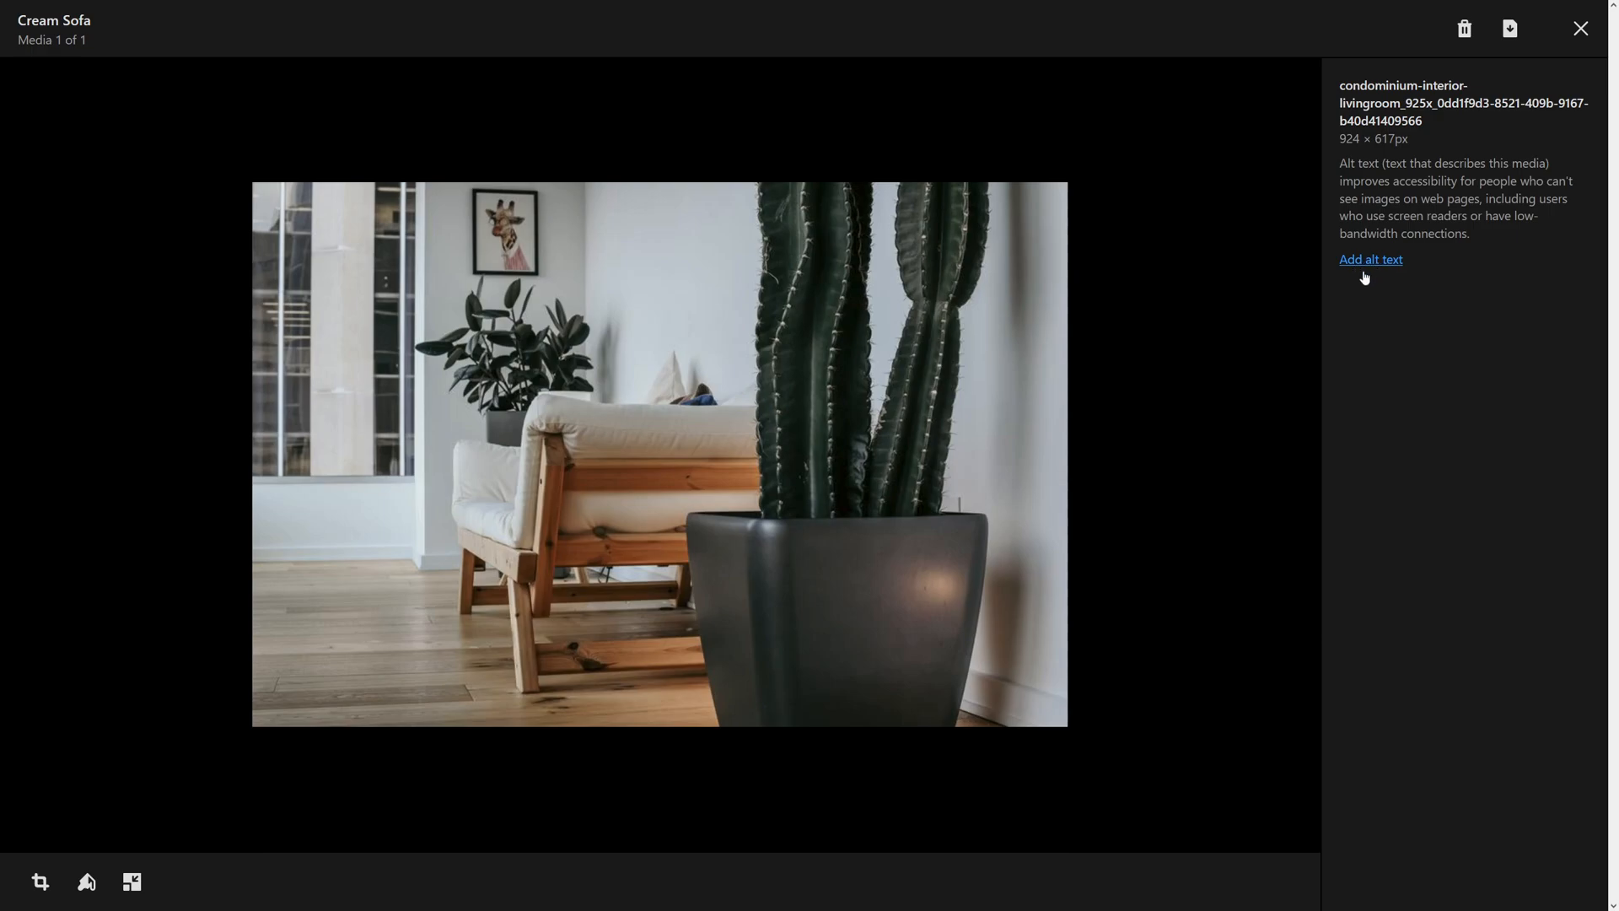
Save 'Modern cream sofa with wooden base.' as the Cream Sofa image's alt text
click(1370, 258)
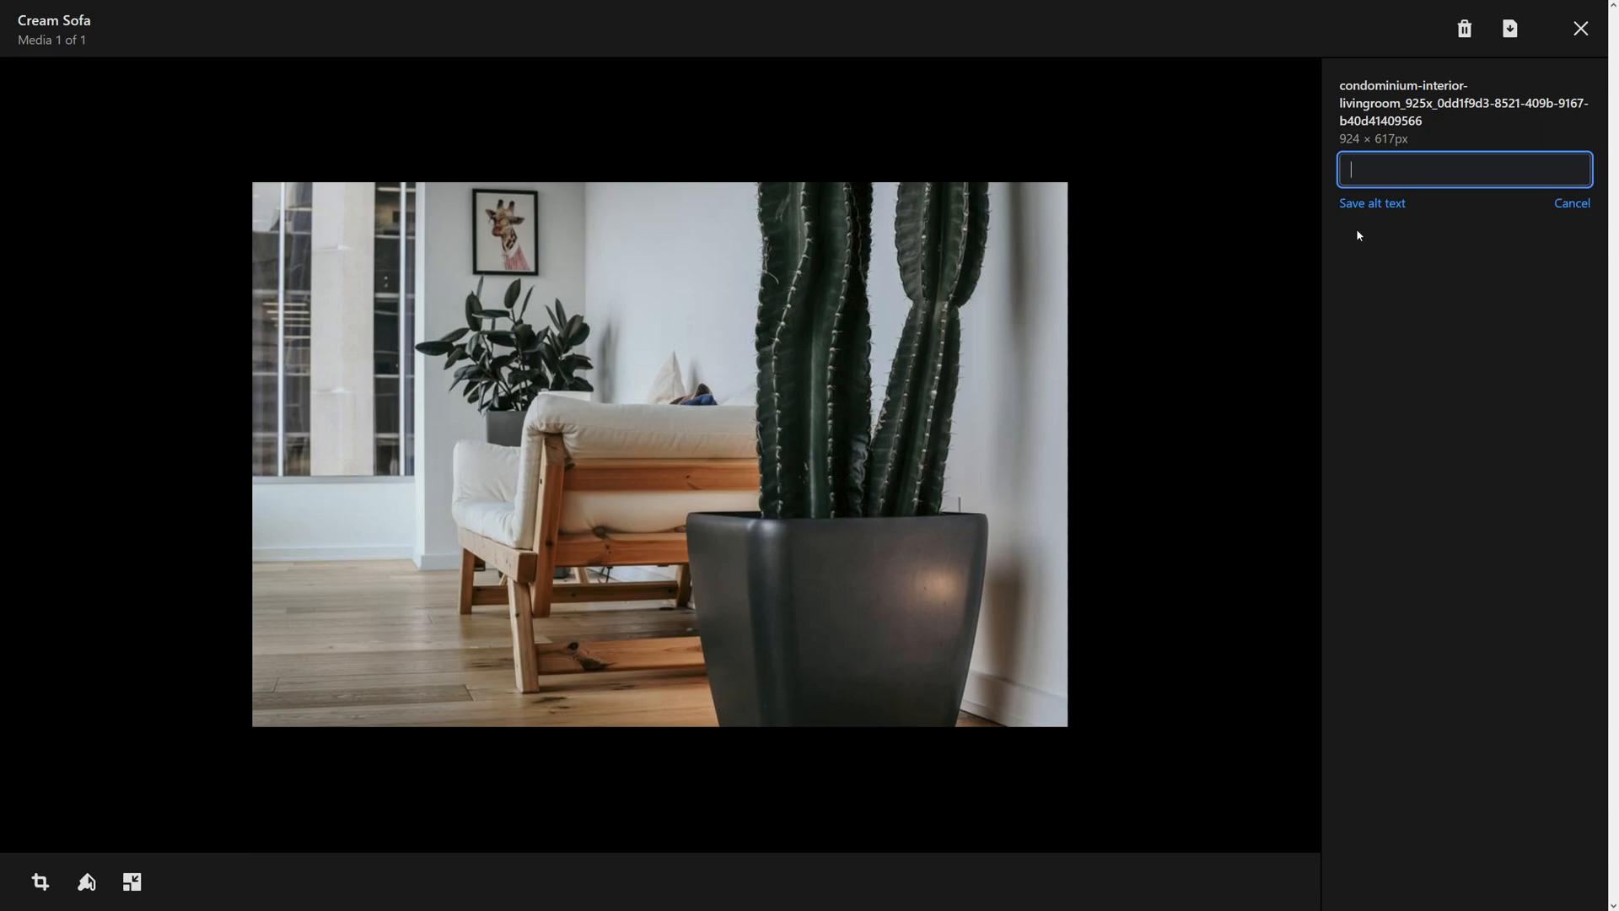
text(Modern cream sofa)
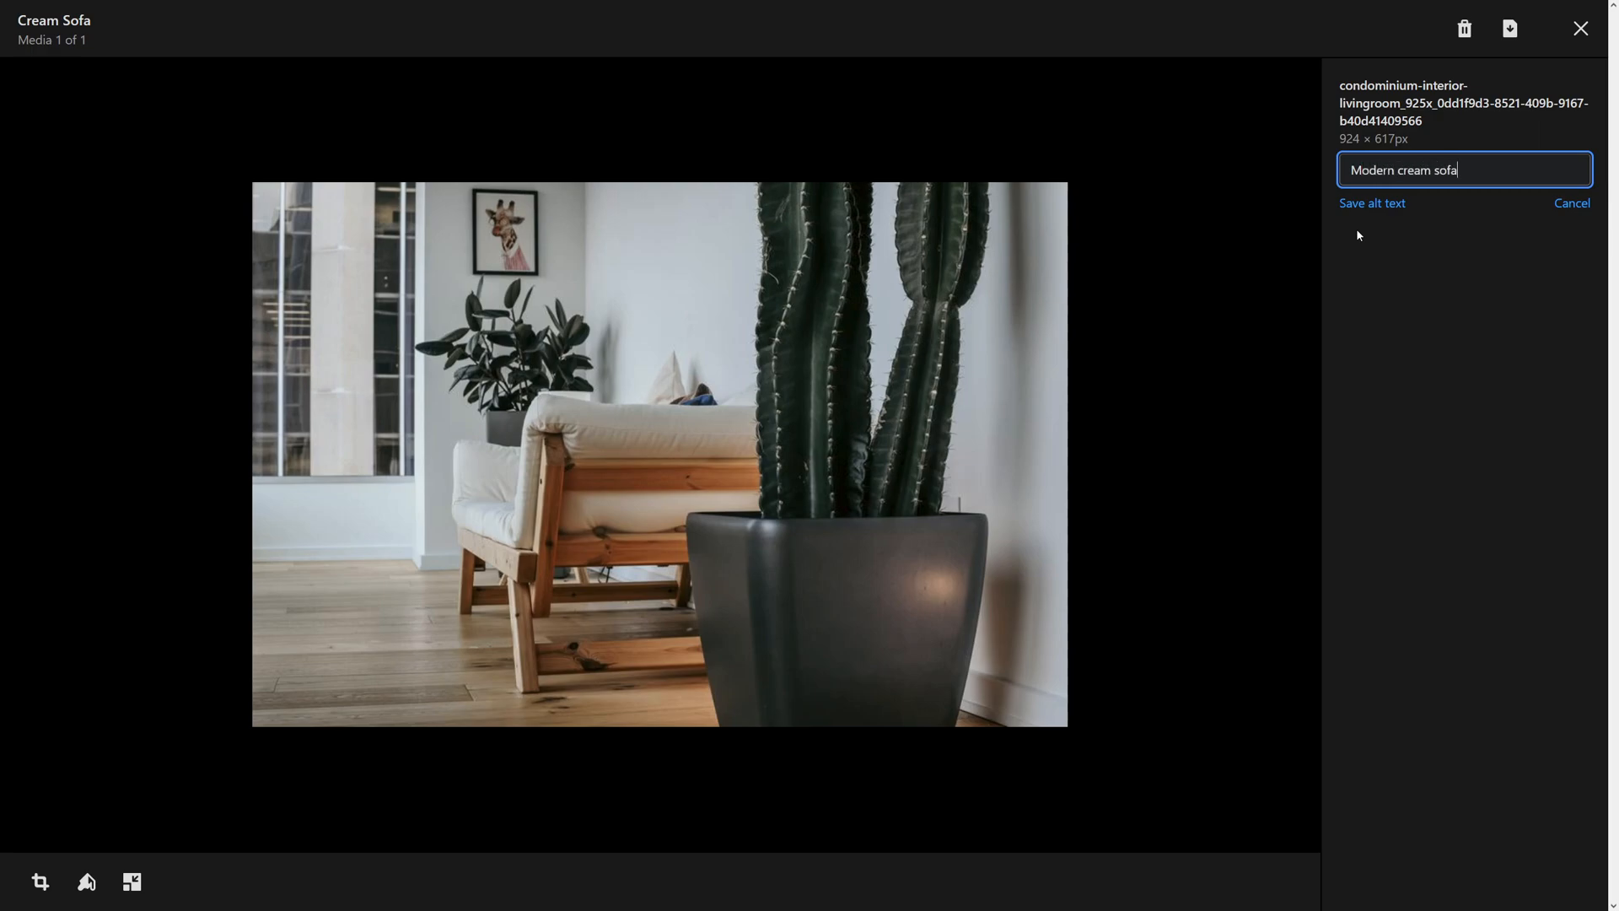
text(with wooden)
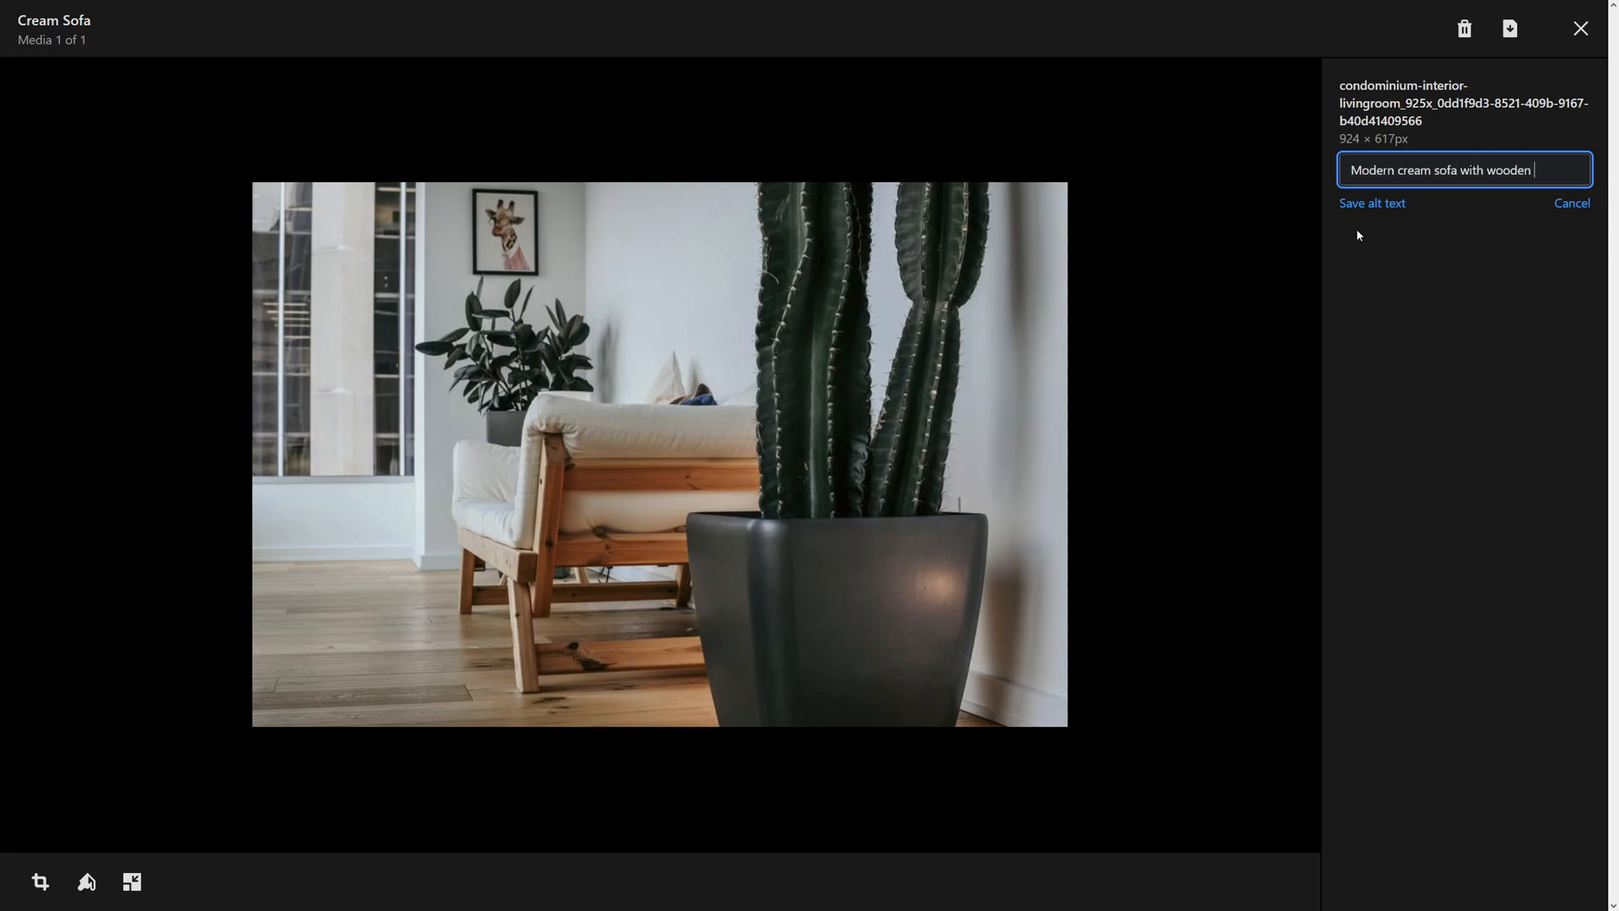
text(base)
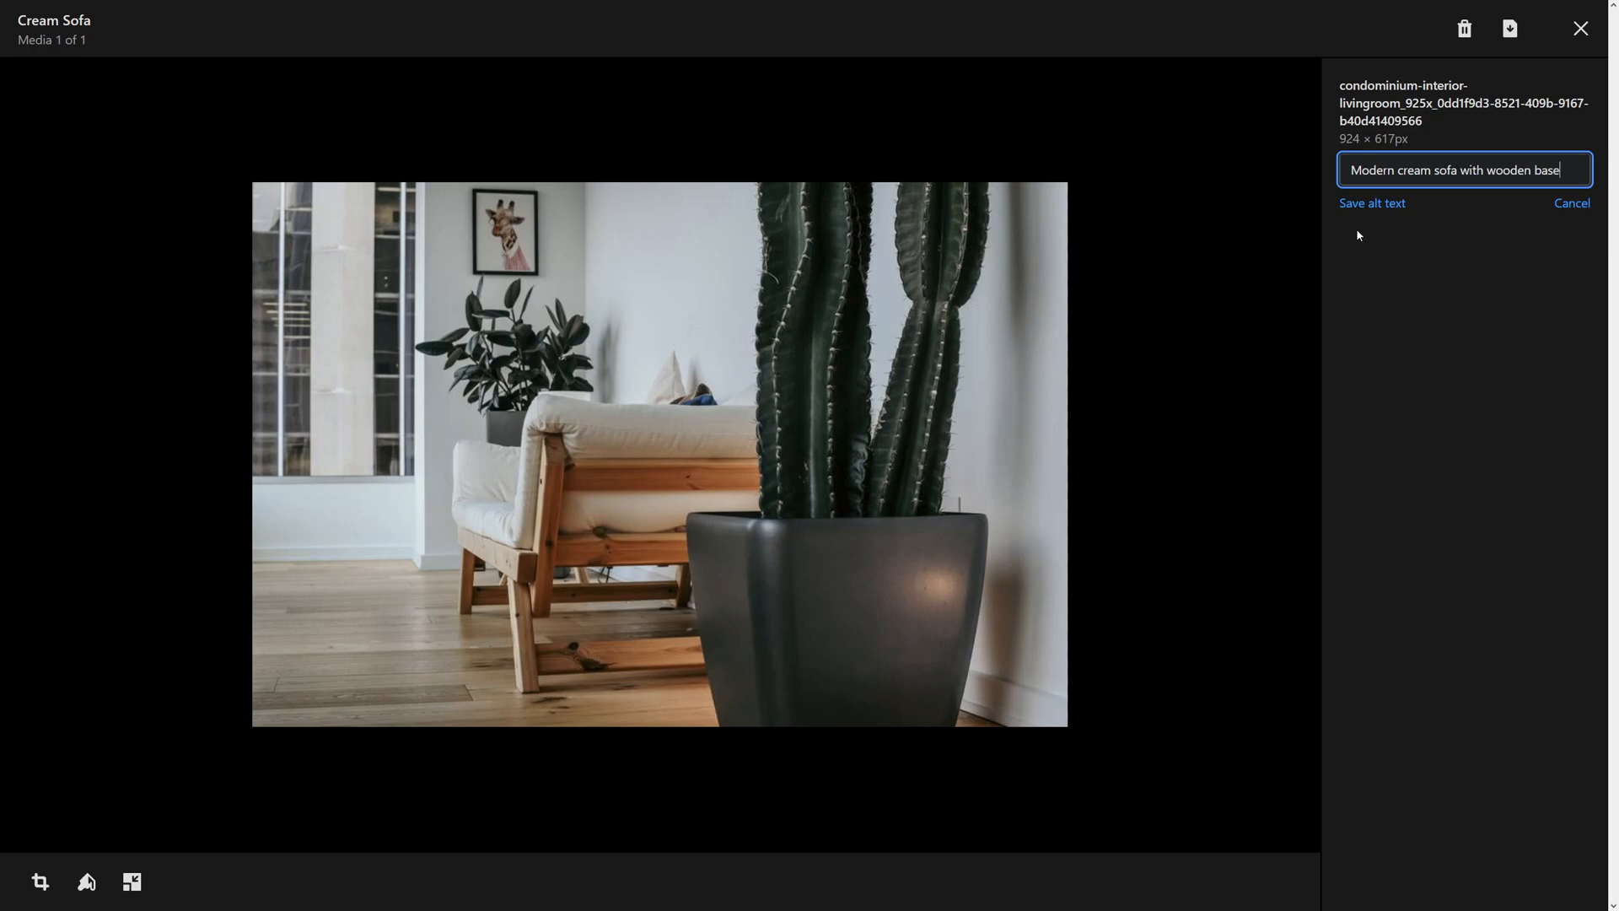
text(.)
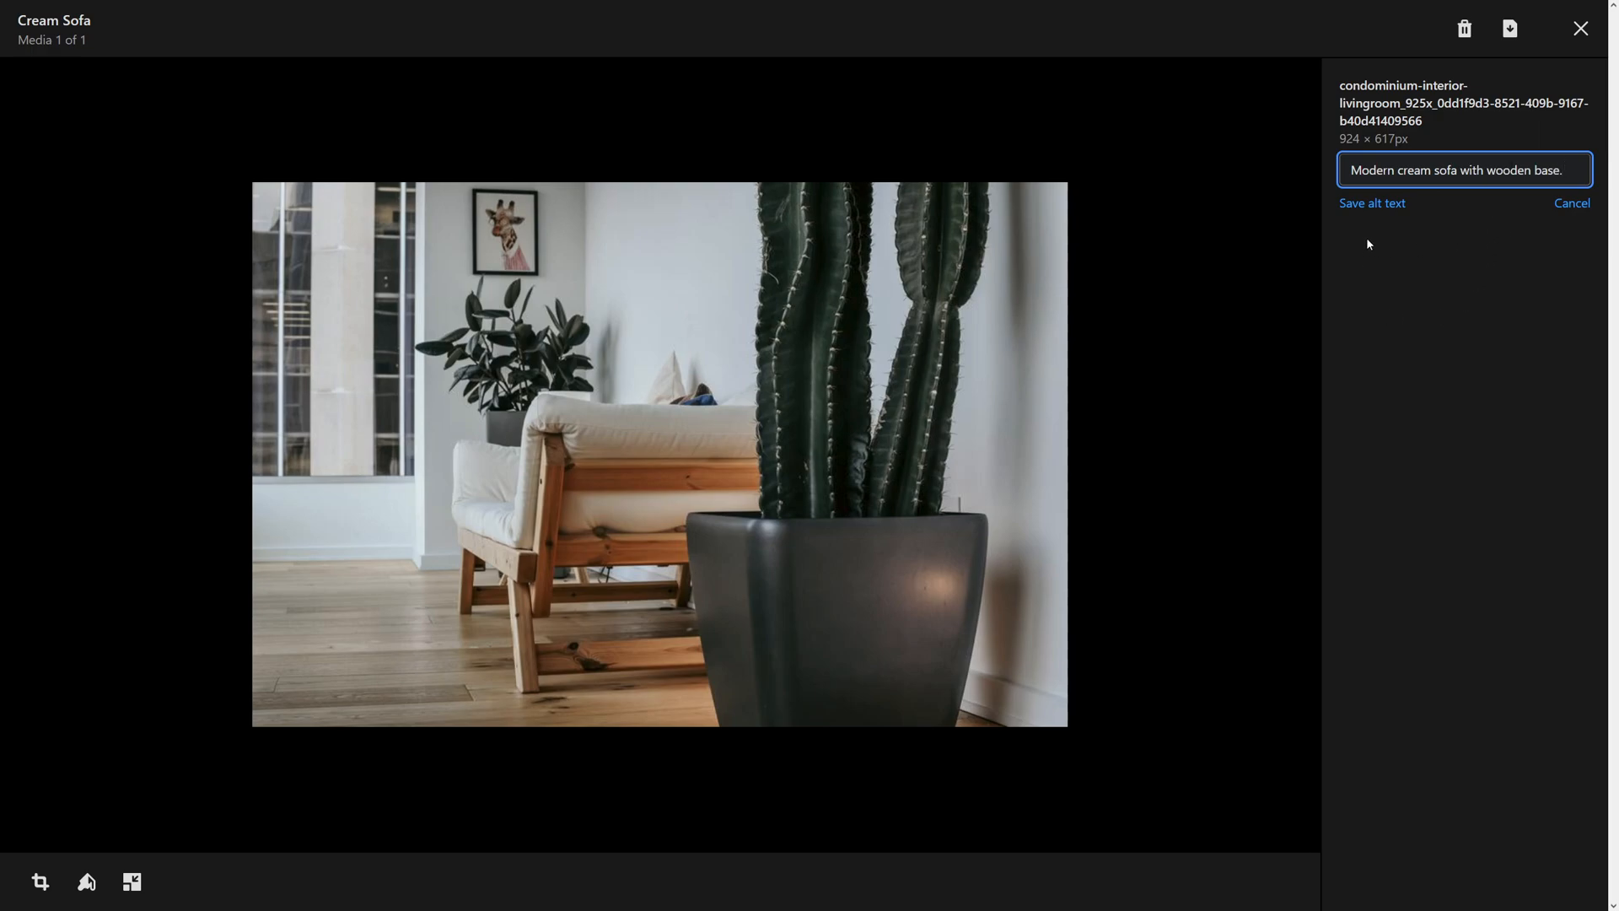
click(1372, 203)
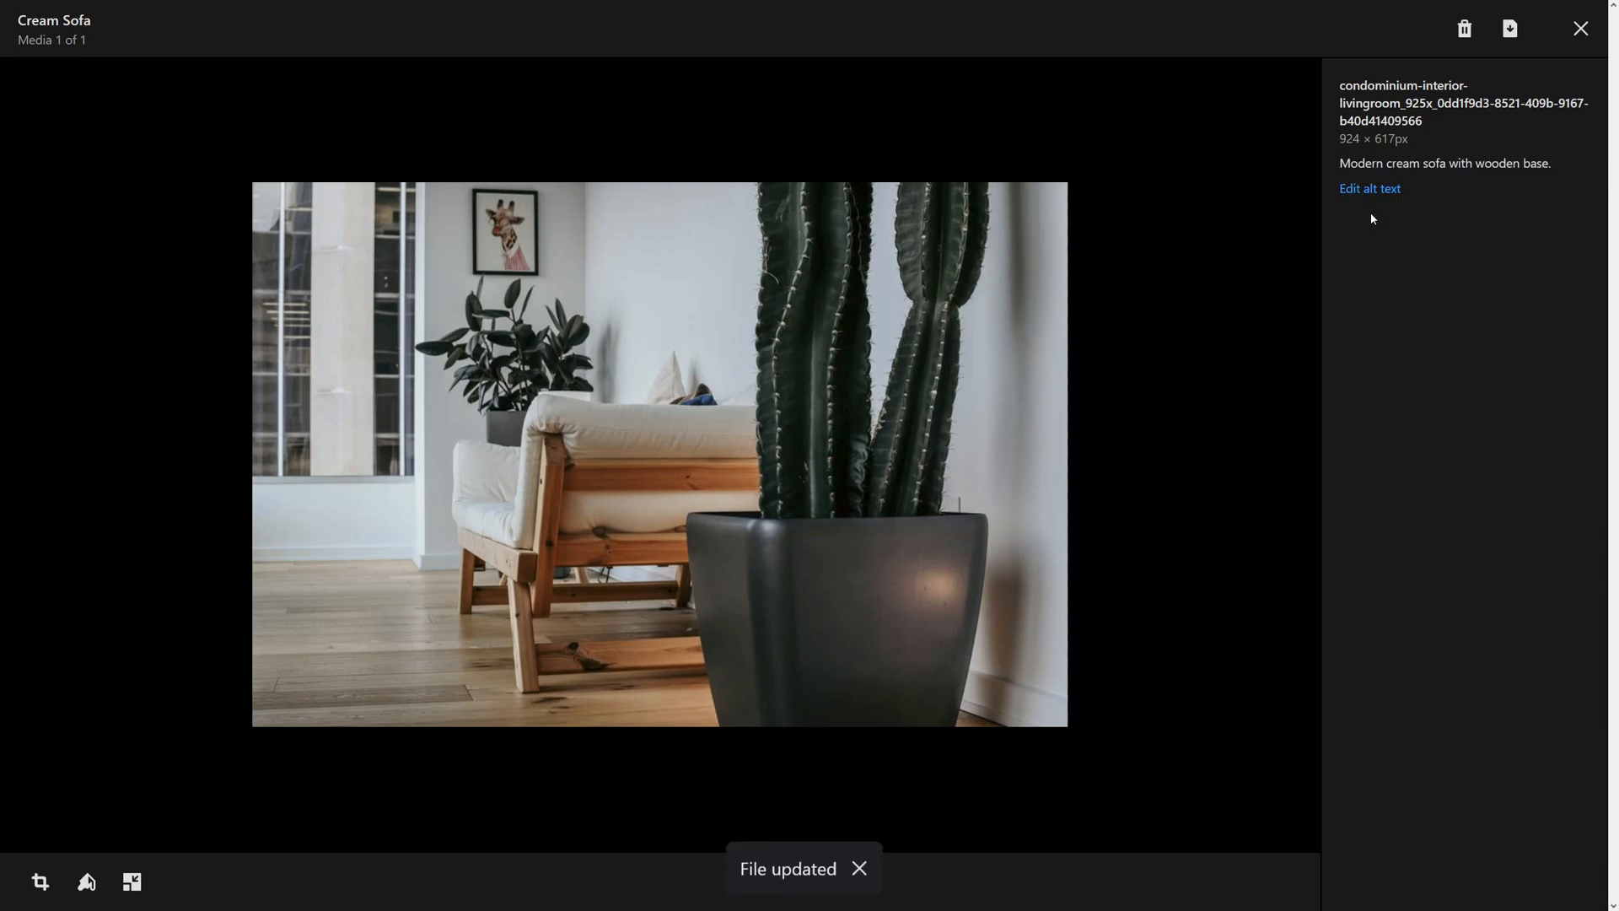
mouse_move(1370, 188)
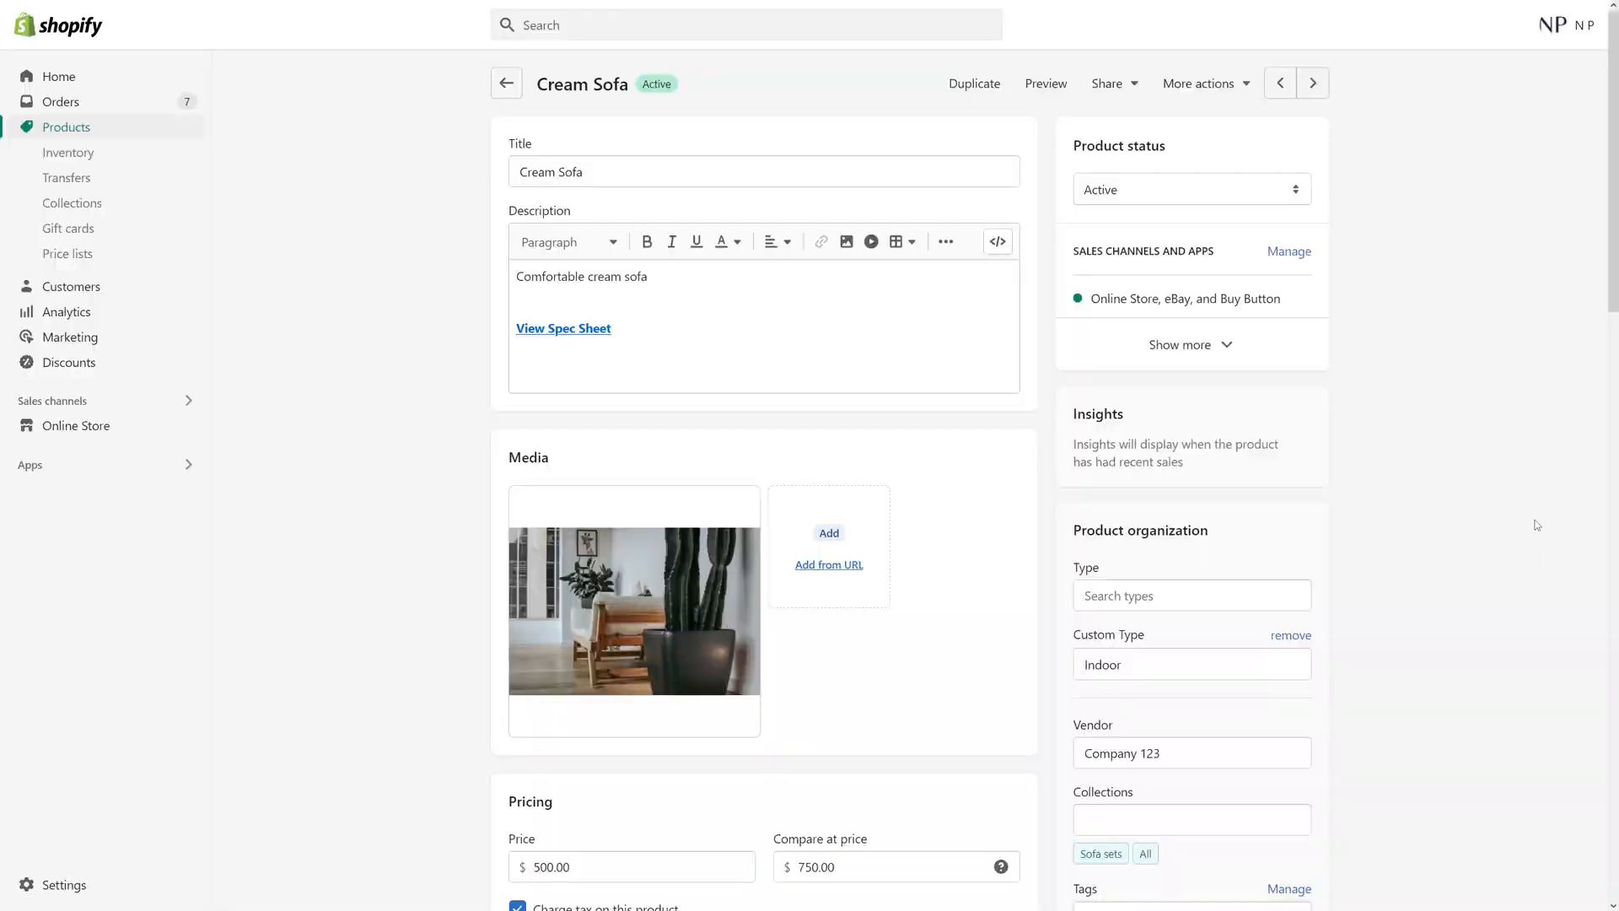
mouse_move(634, 609)
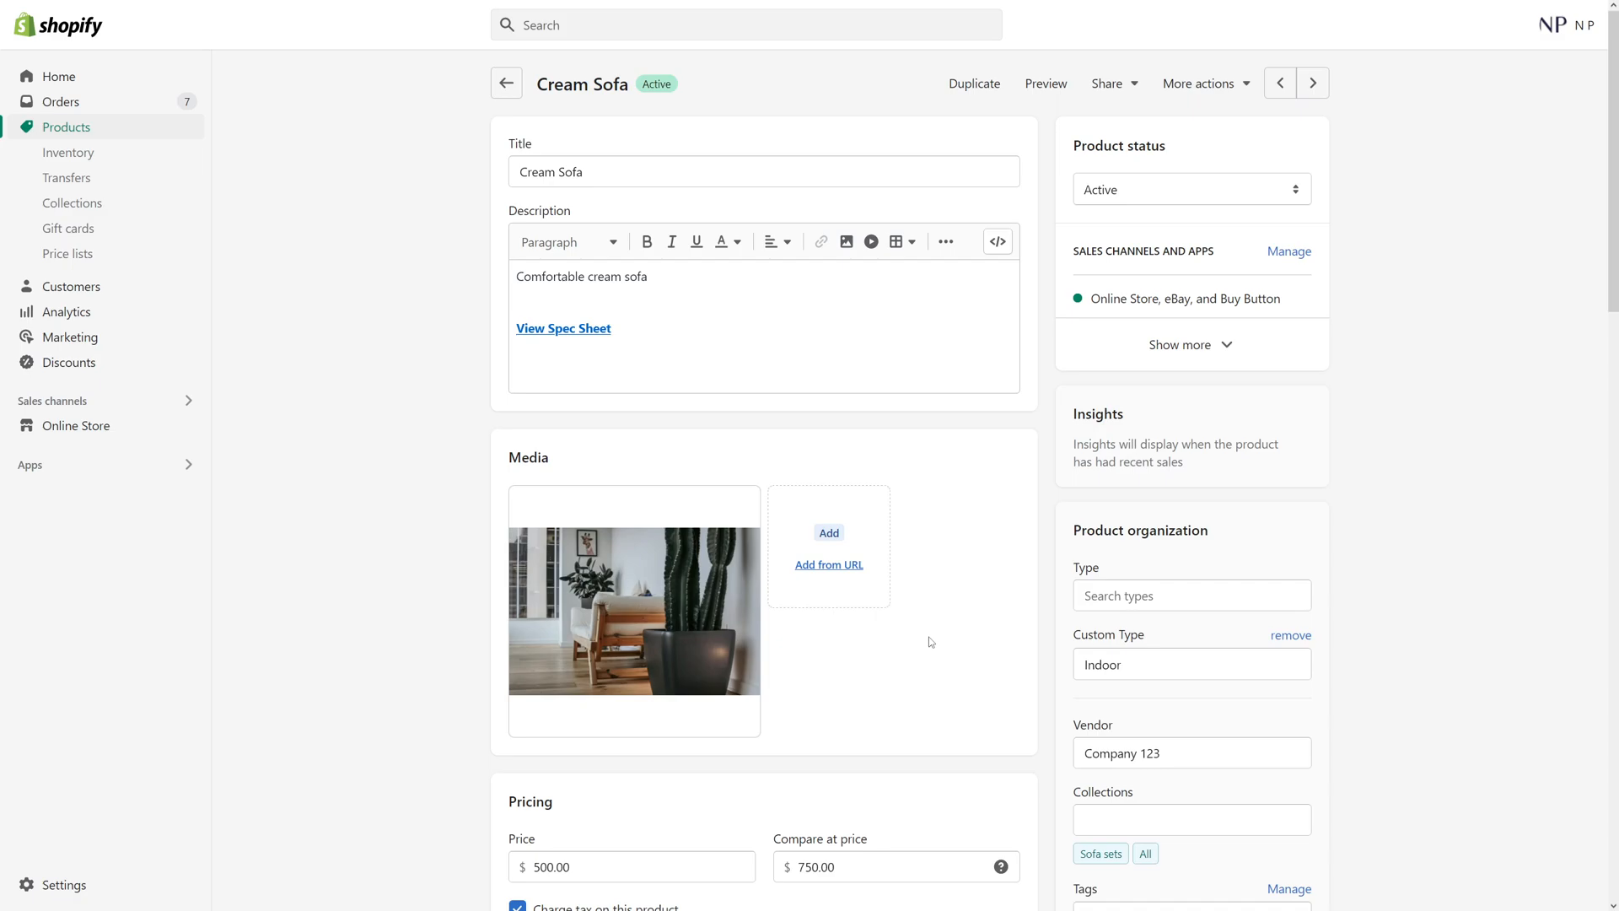
mouse_move(469, 449)
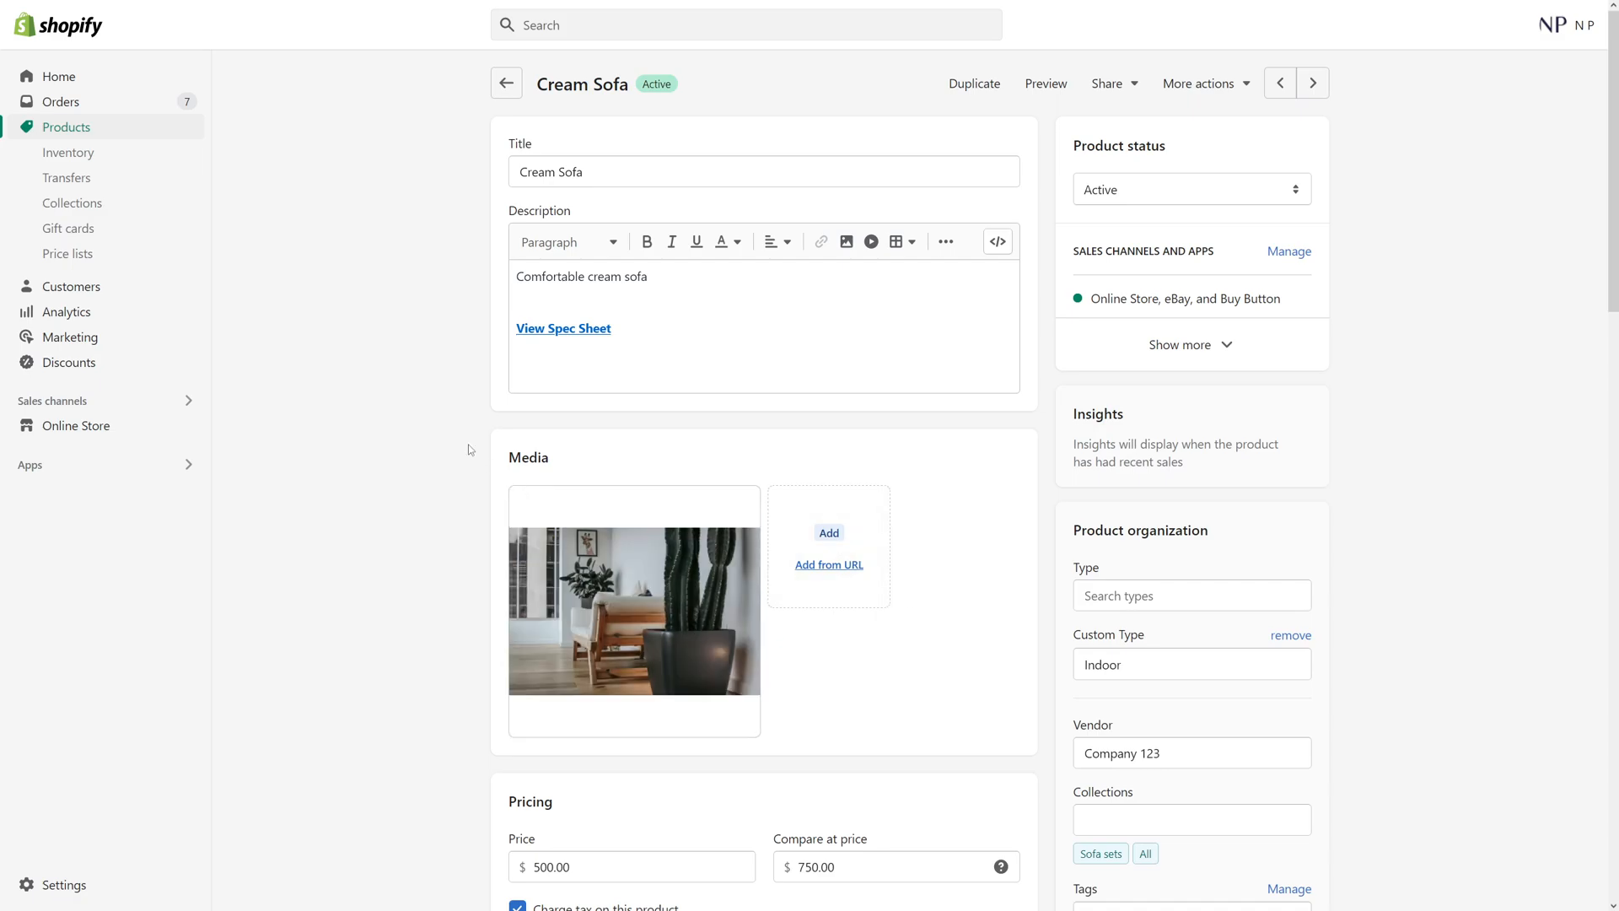
mouse_move(174, 493)
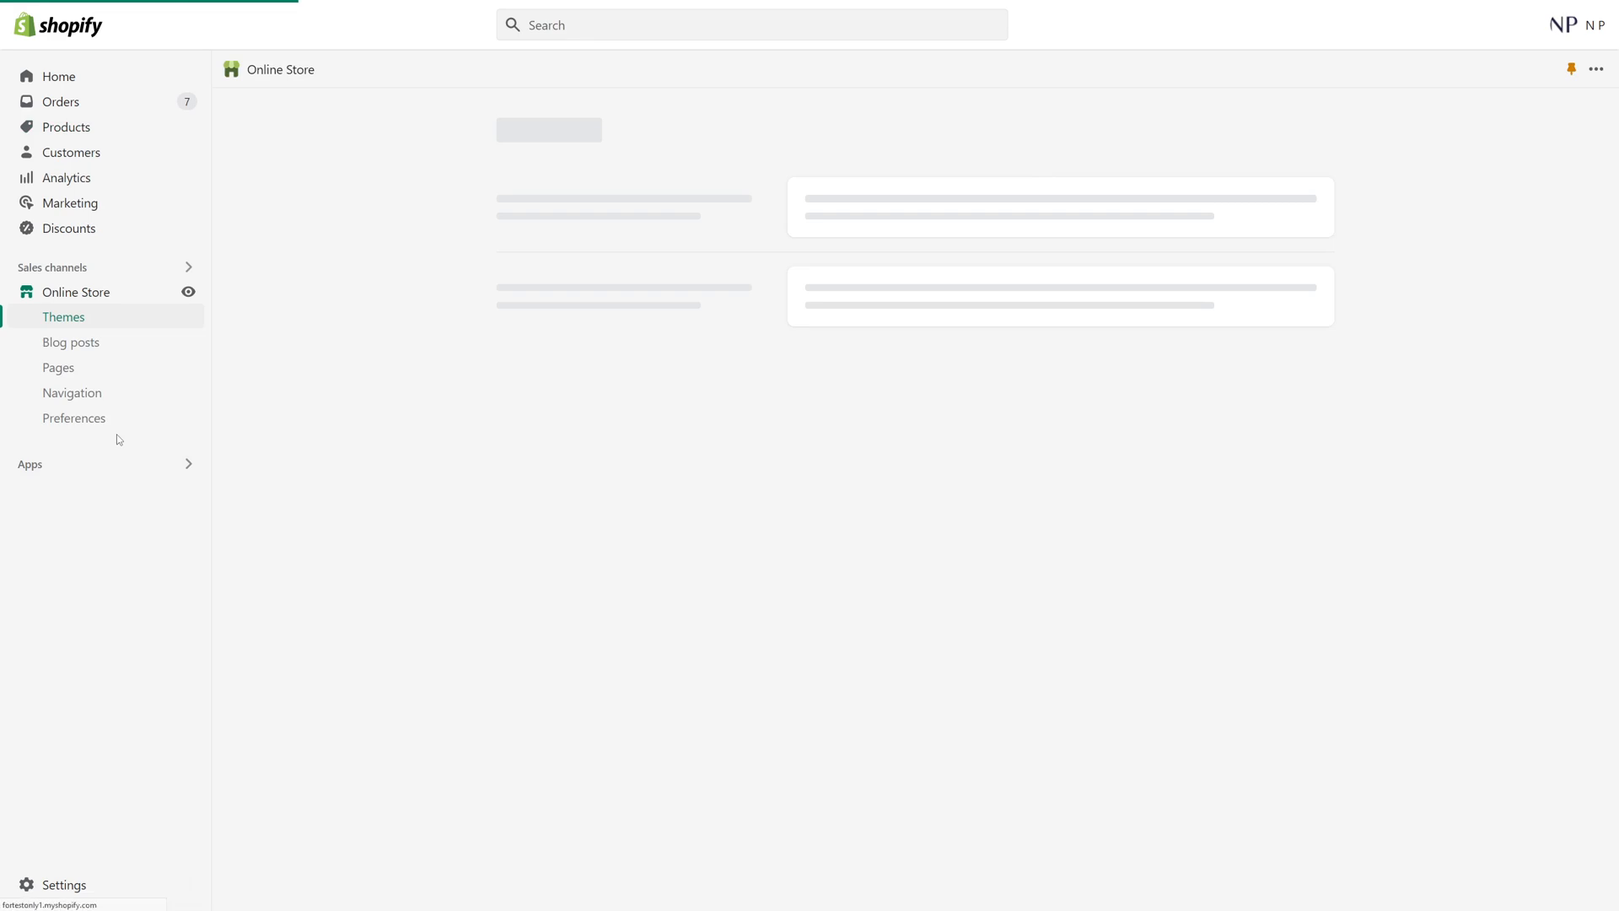
Go to Online Store themes and start customizing the Dawn theme
click(63, 317)
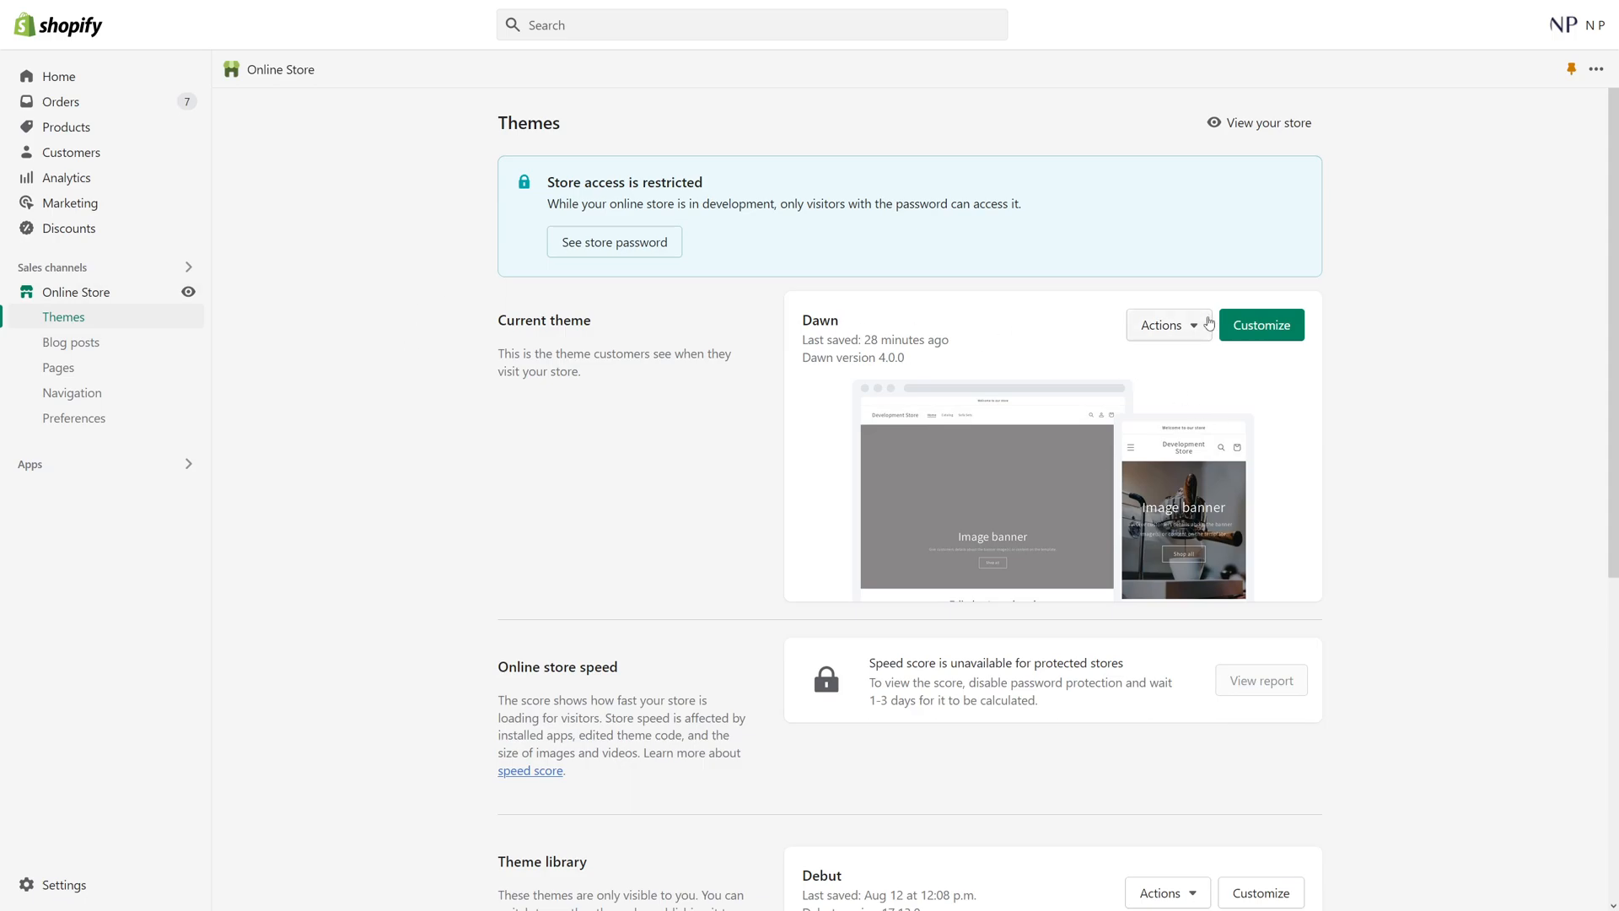
click(1260, 324)
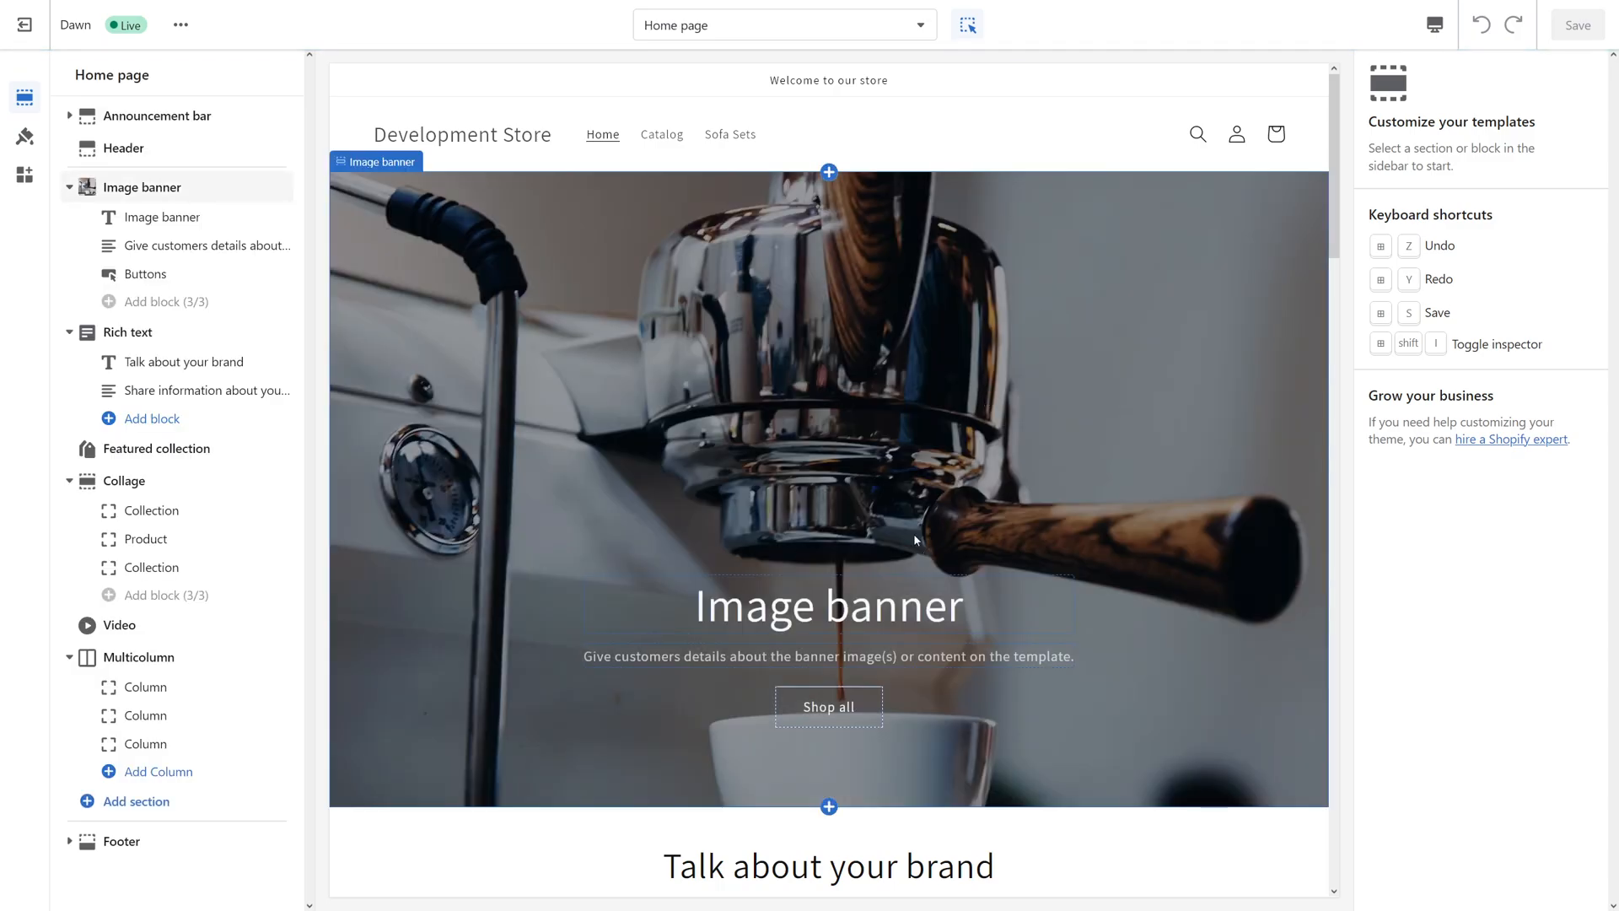
mouse_move(854, 470)
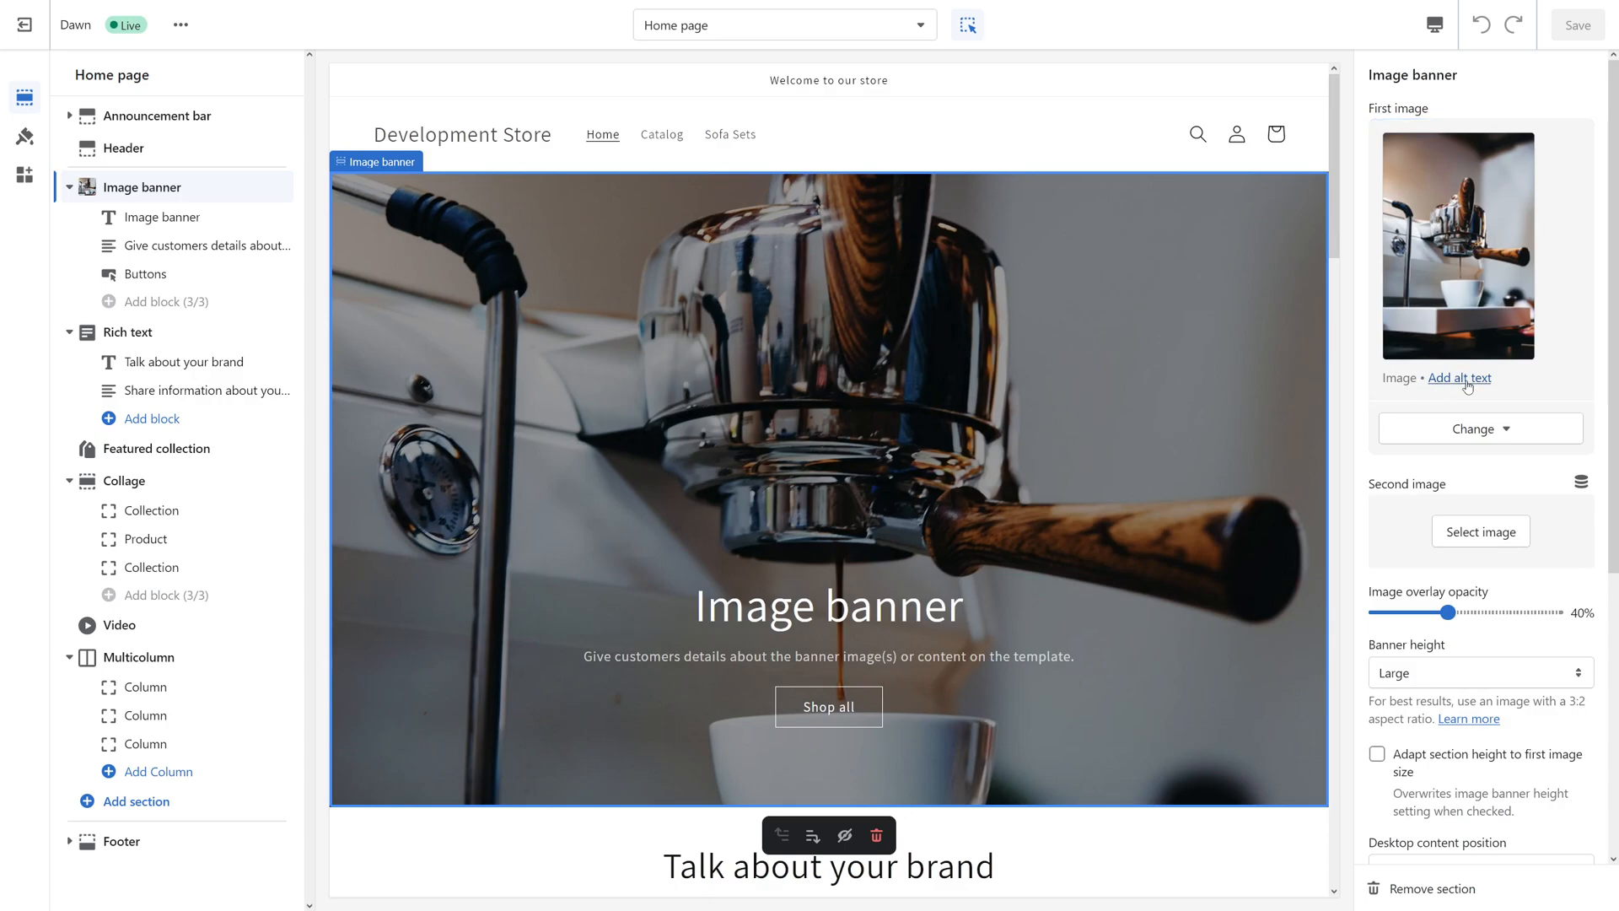
Save 'Classic espresso machine.' as the Image banner first image's alt text
click(1458, 377)
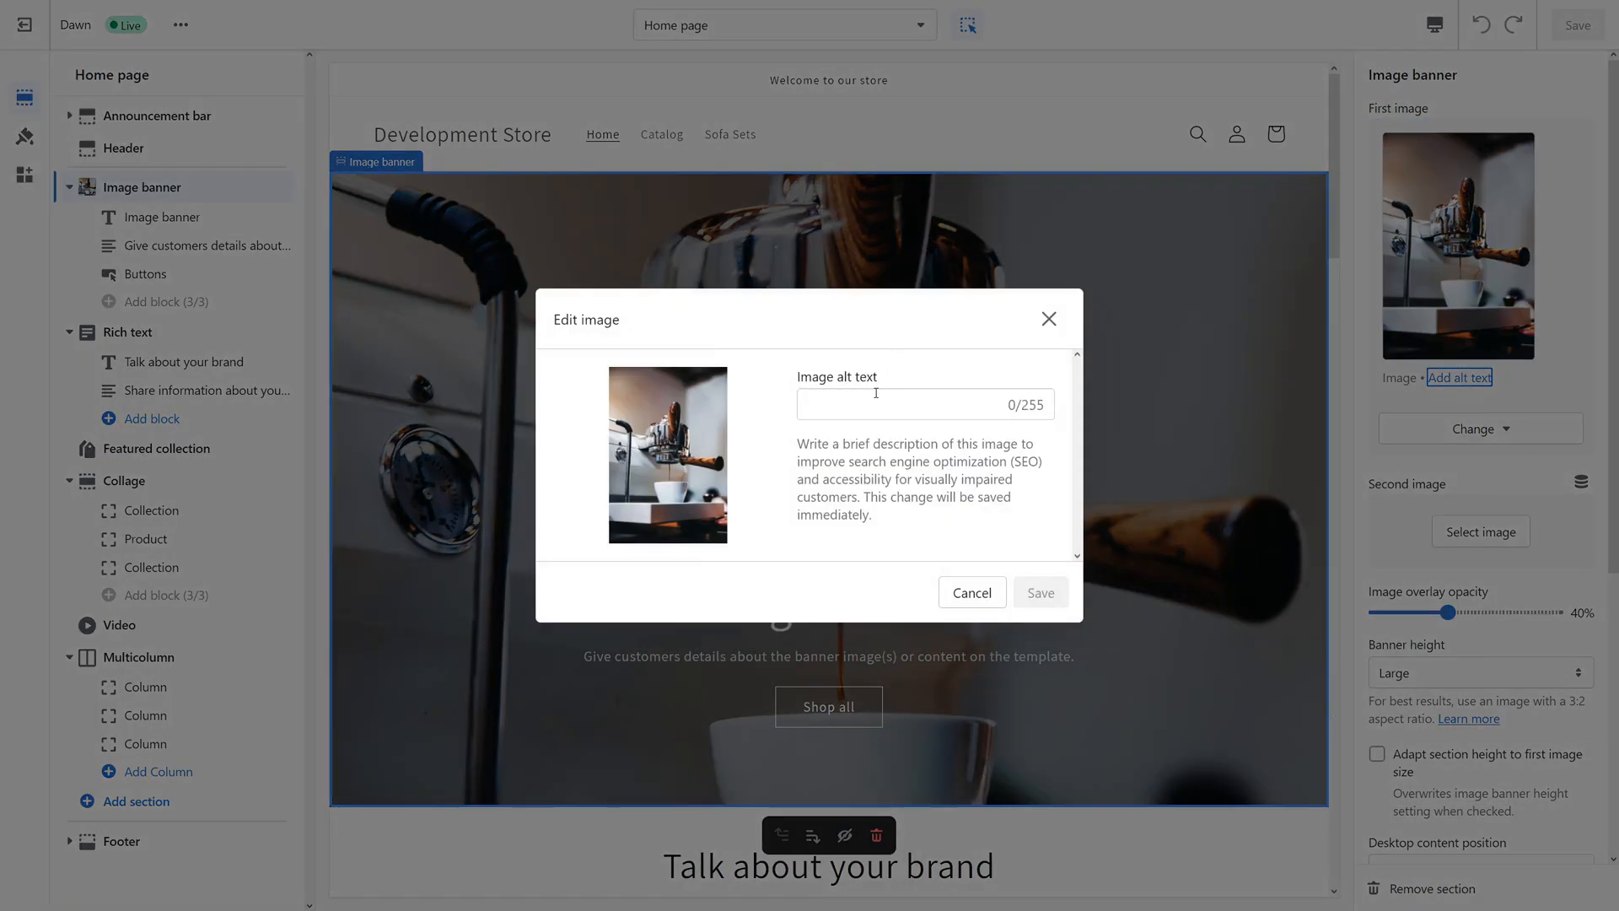
click(925, 404)
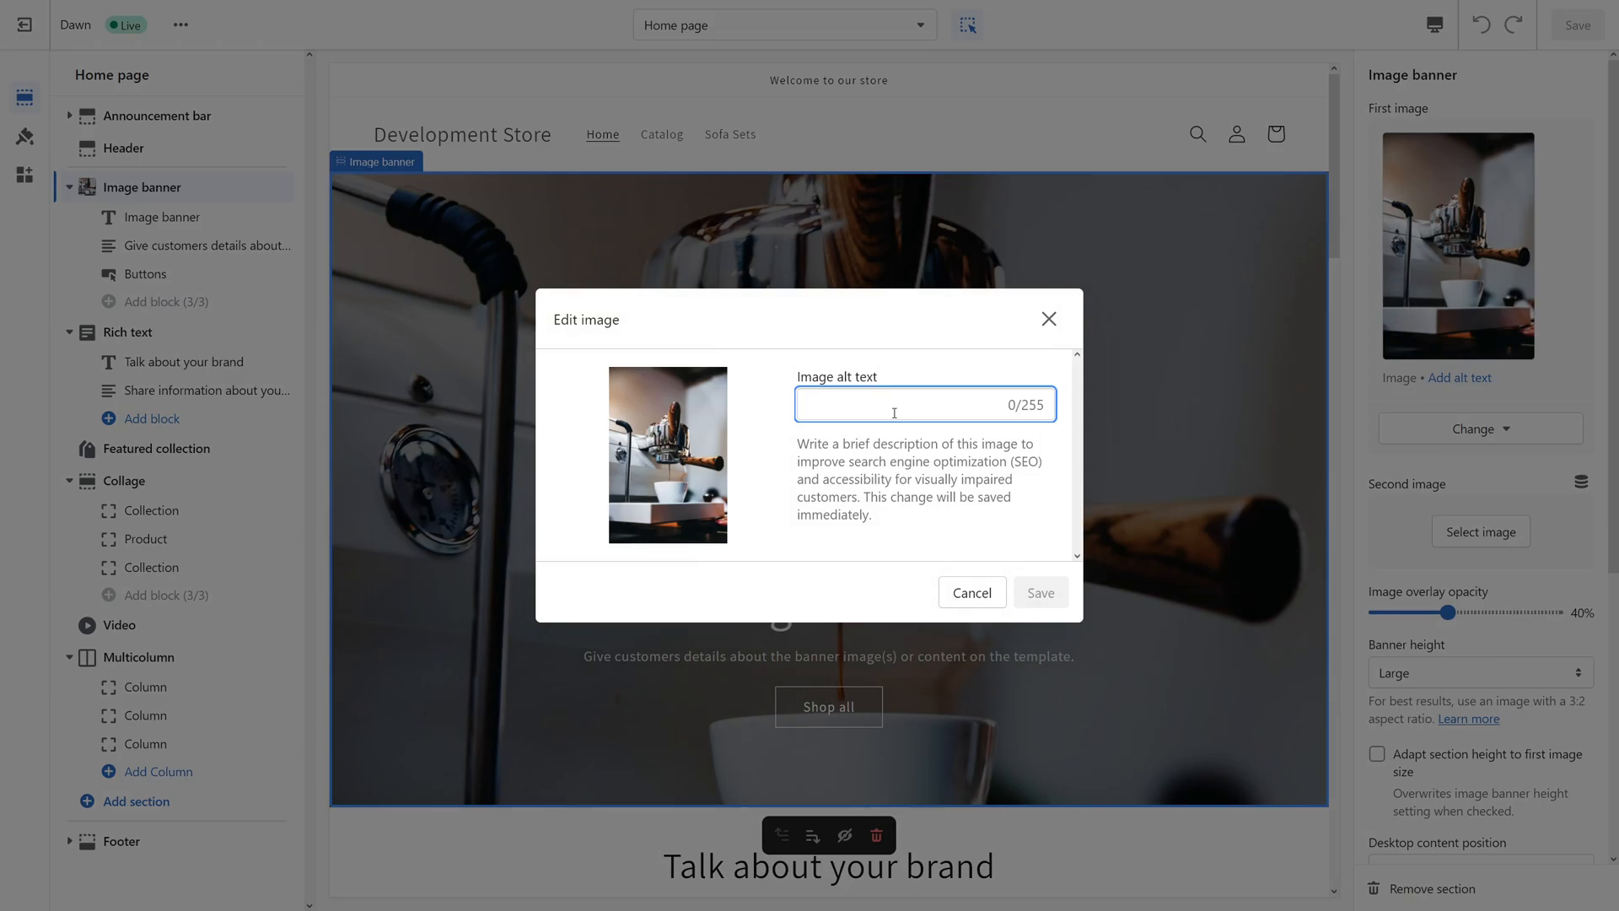
click(924, 404)
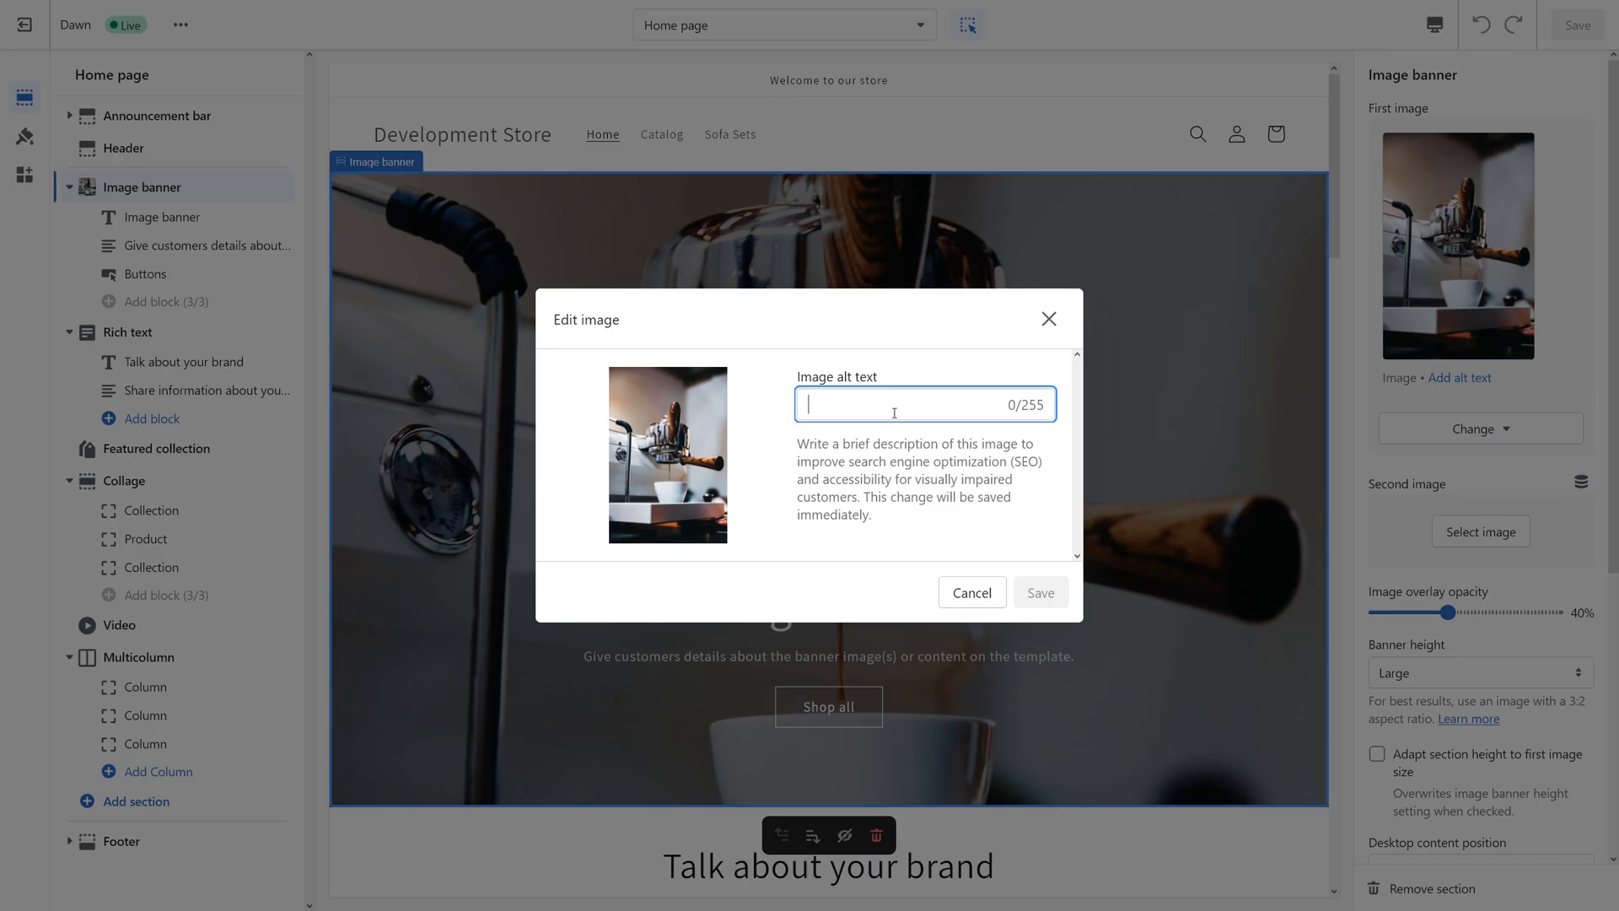
text(Classic espresso mach)
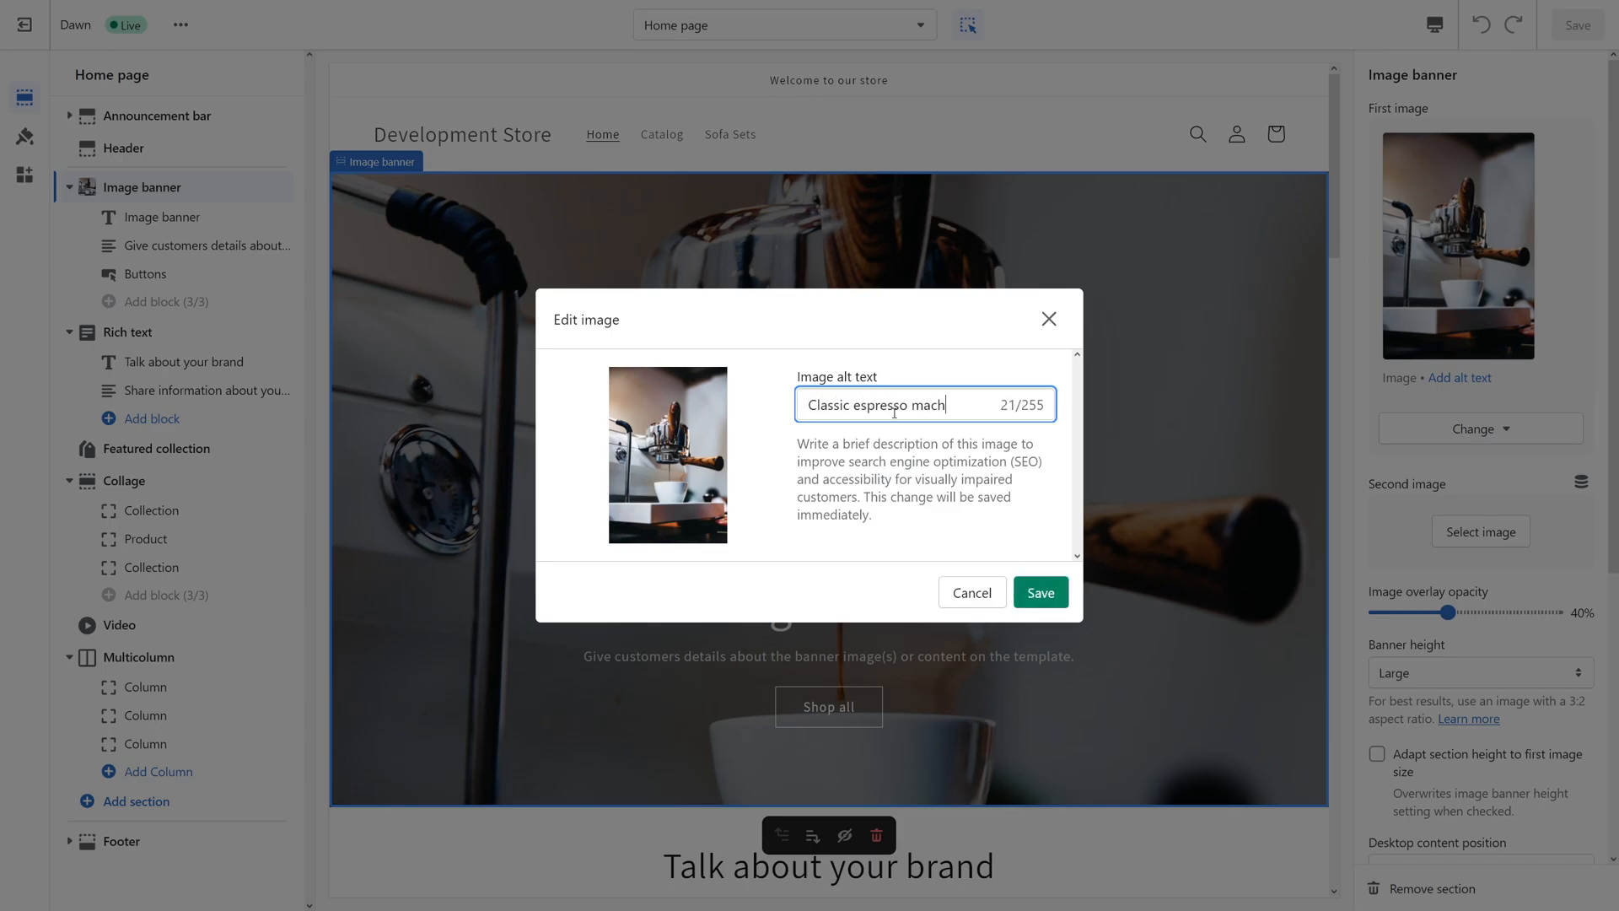
text(ine)
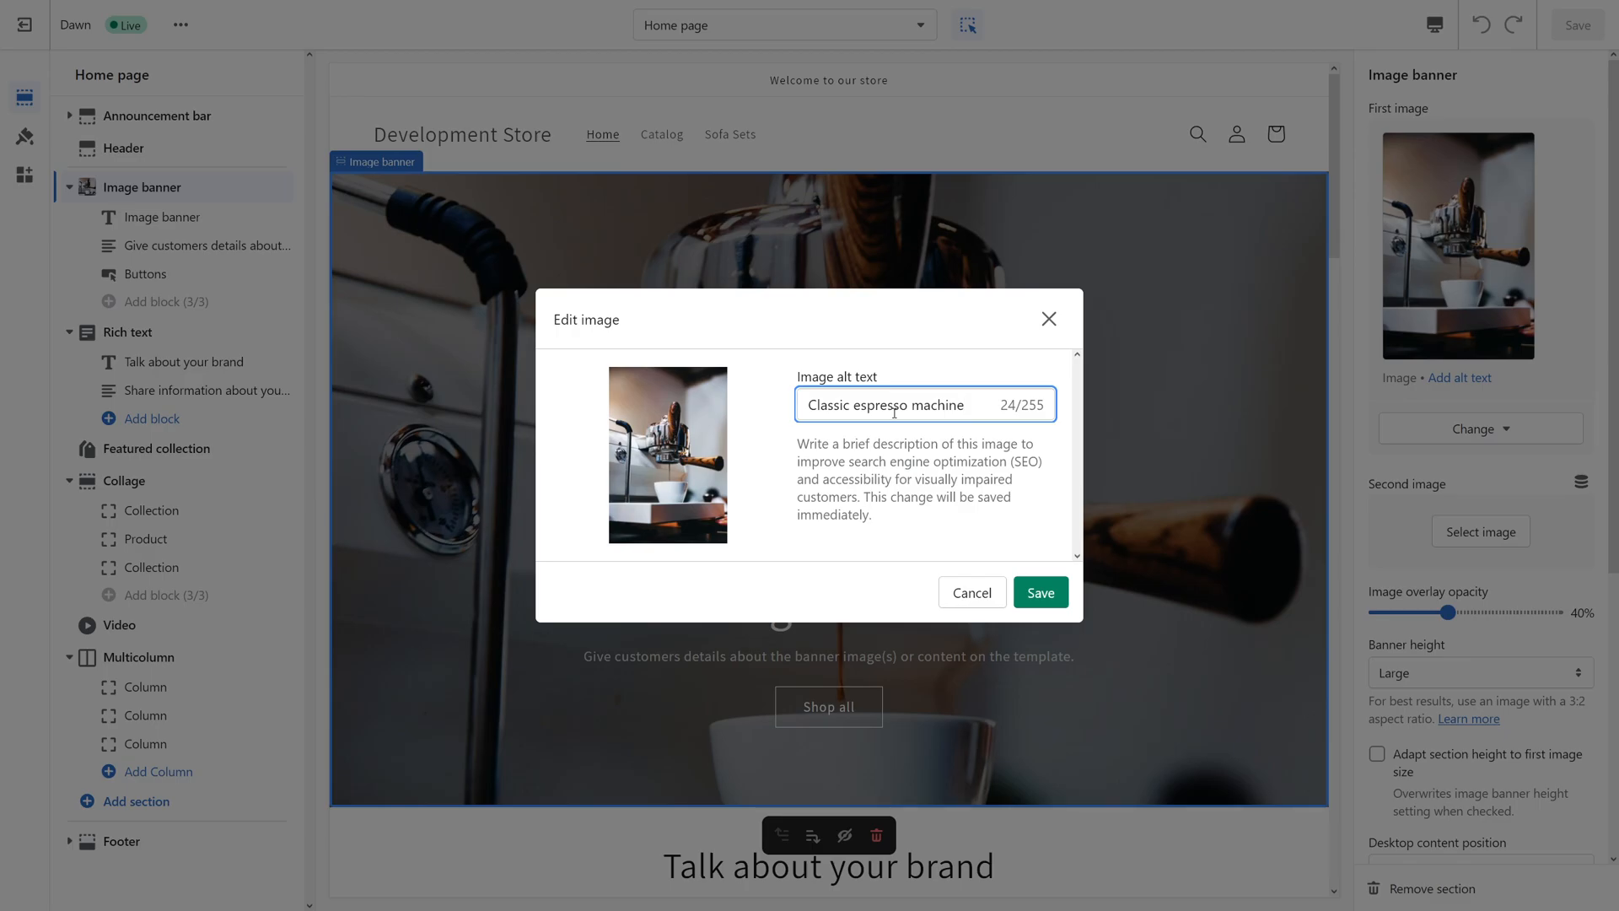
text(.)
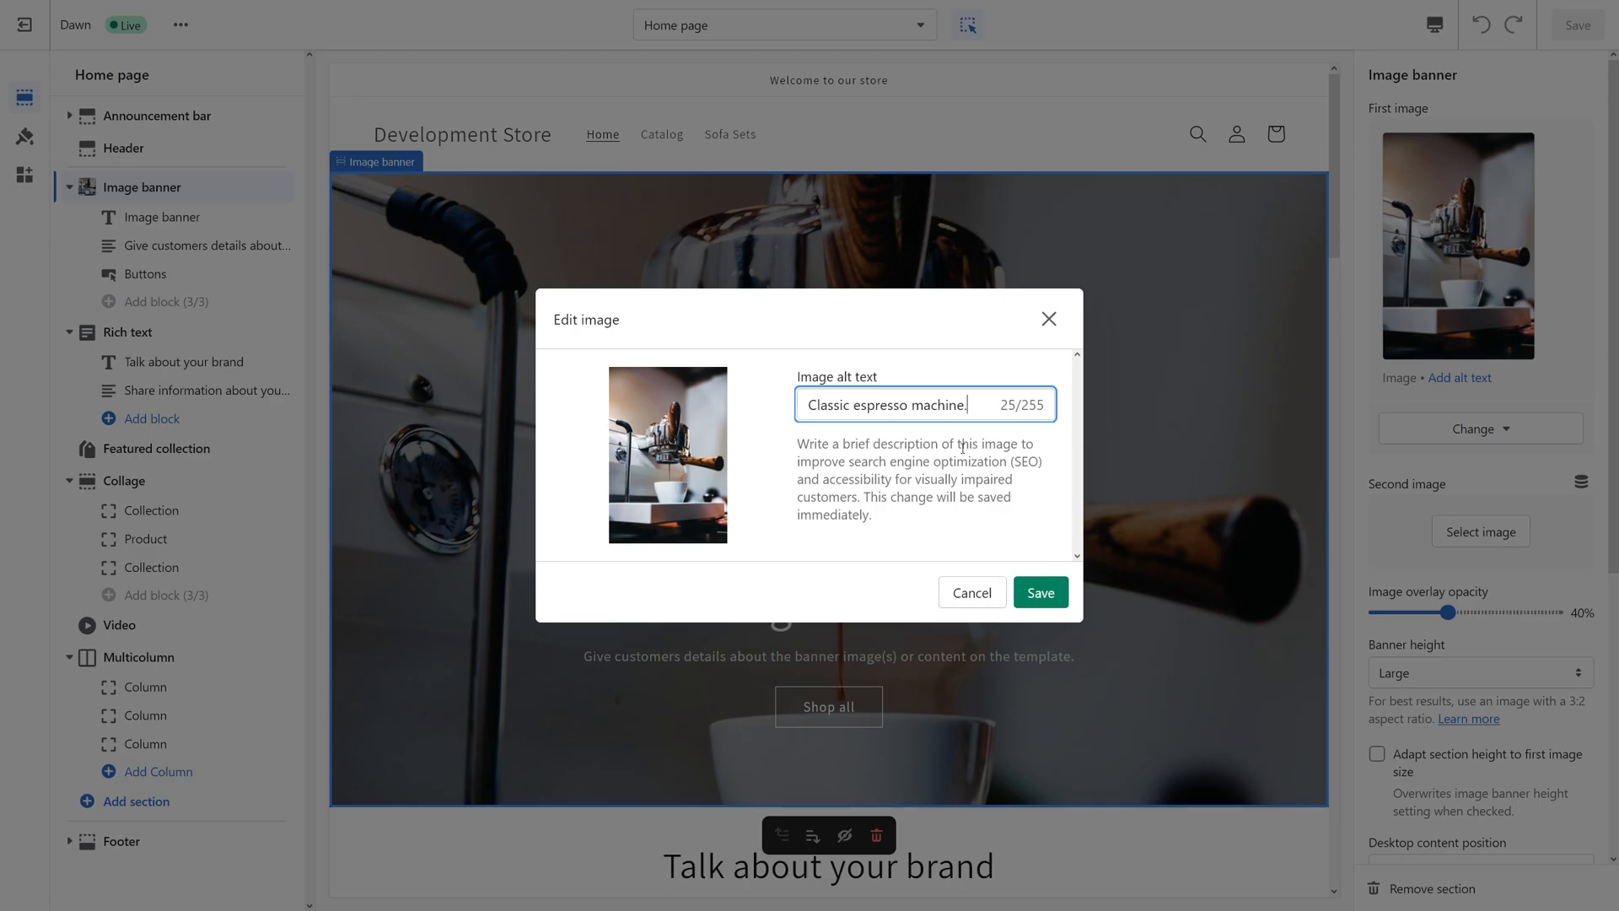
click(1039, 592)
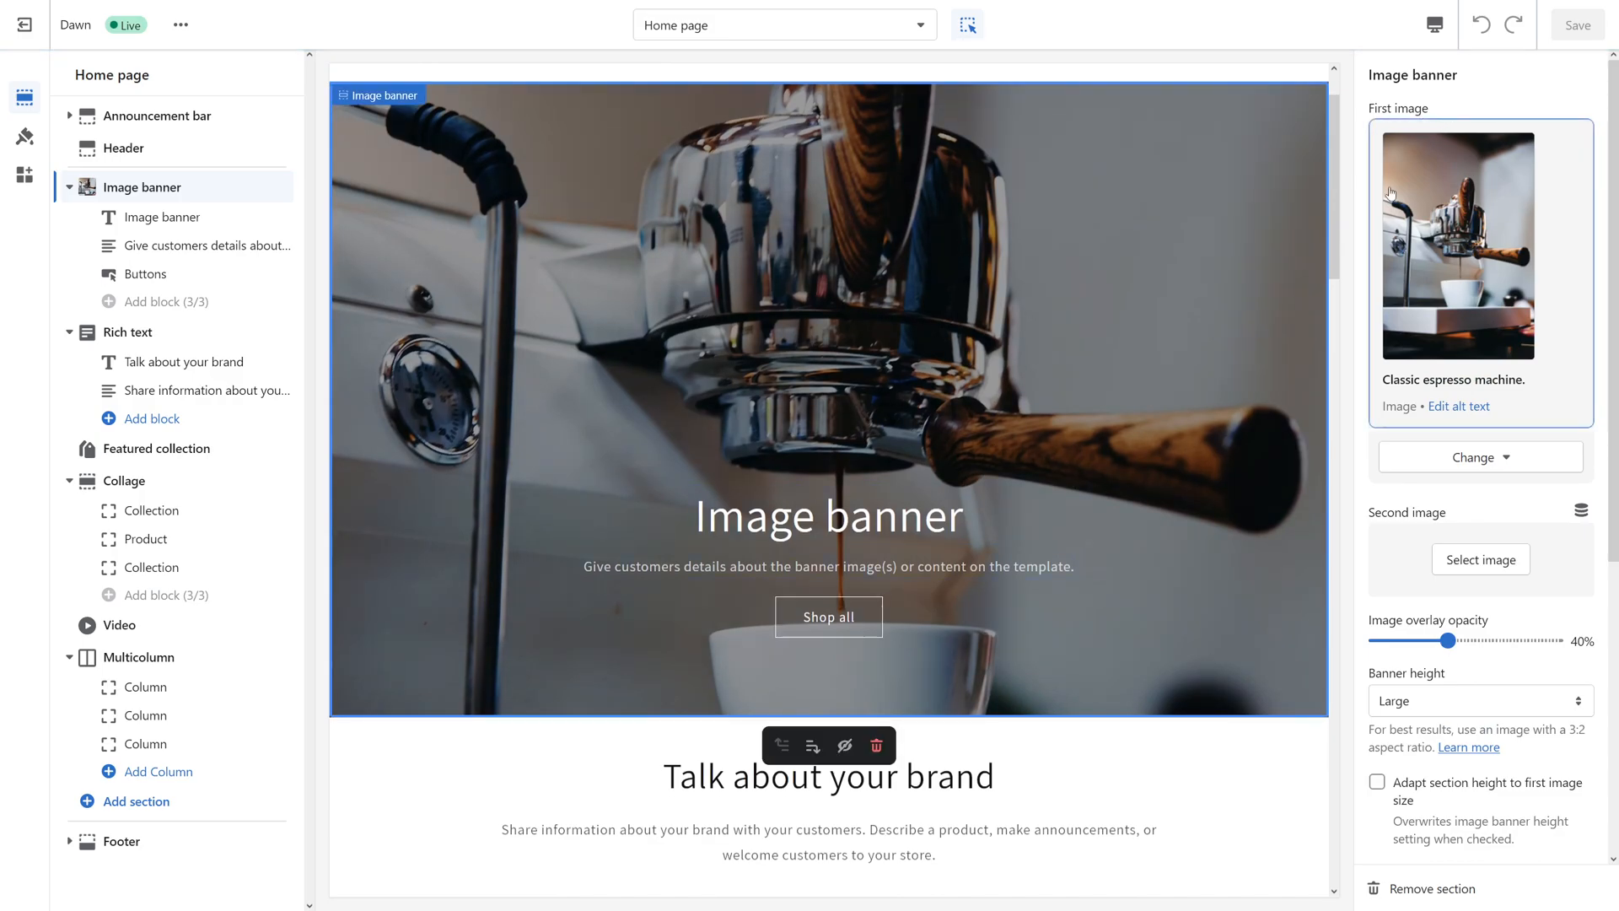
mouse_move(1411, 171)
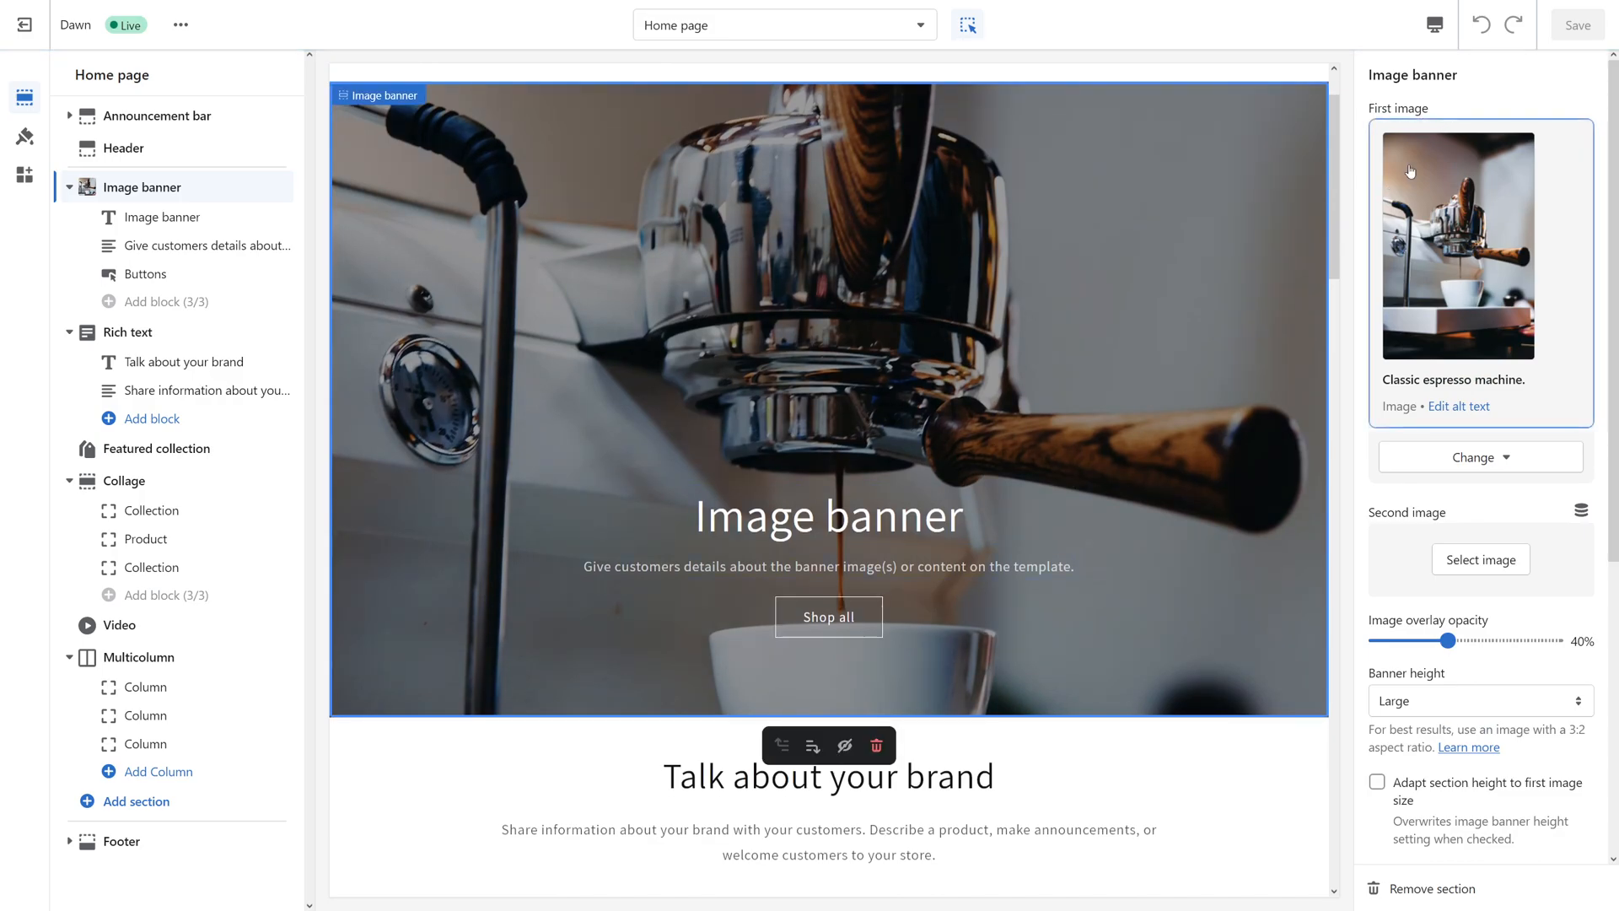